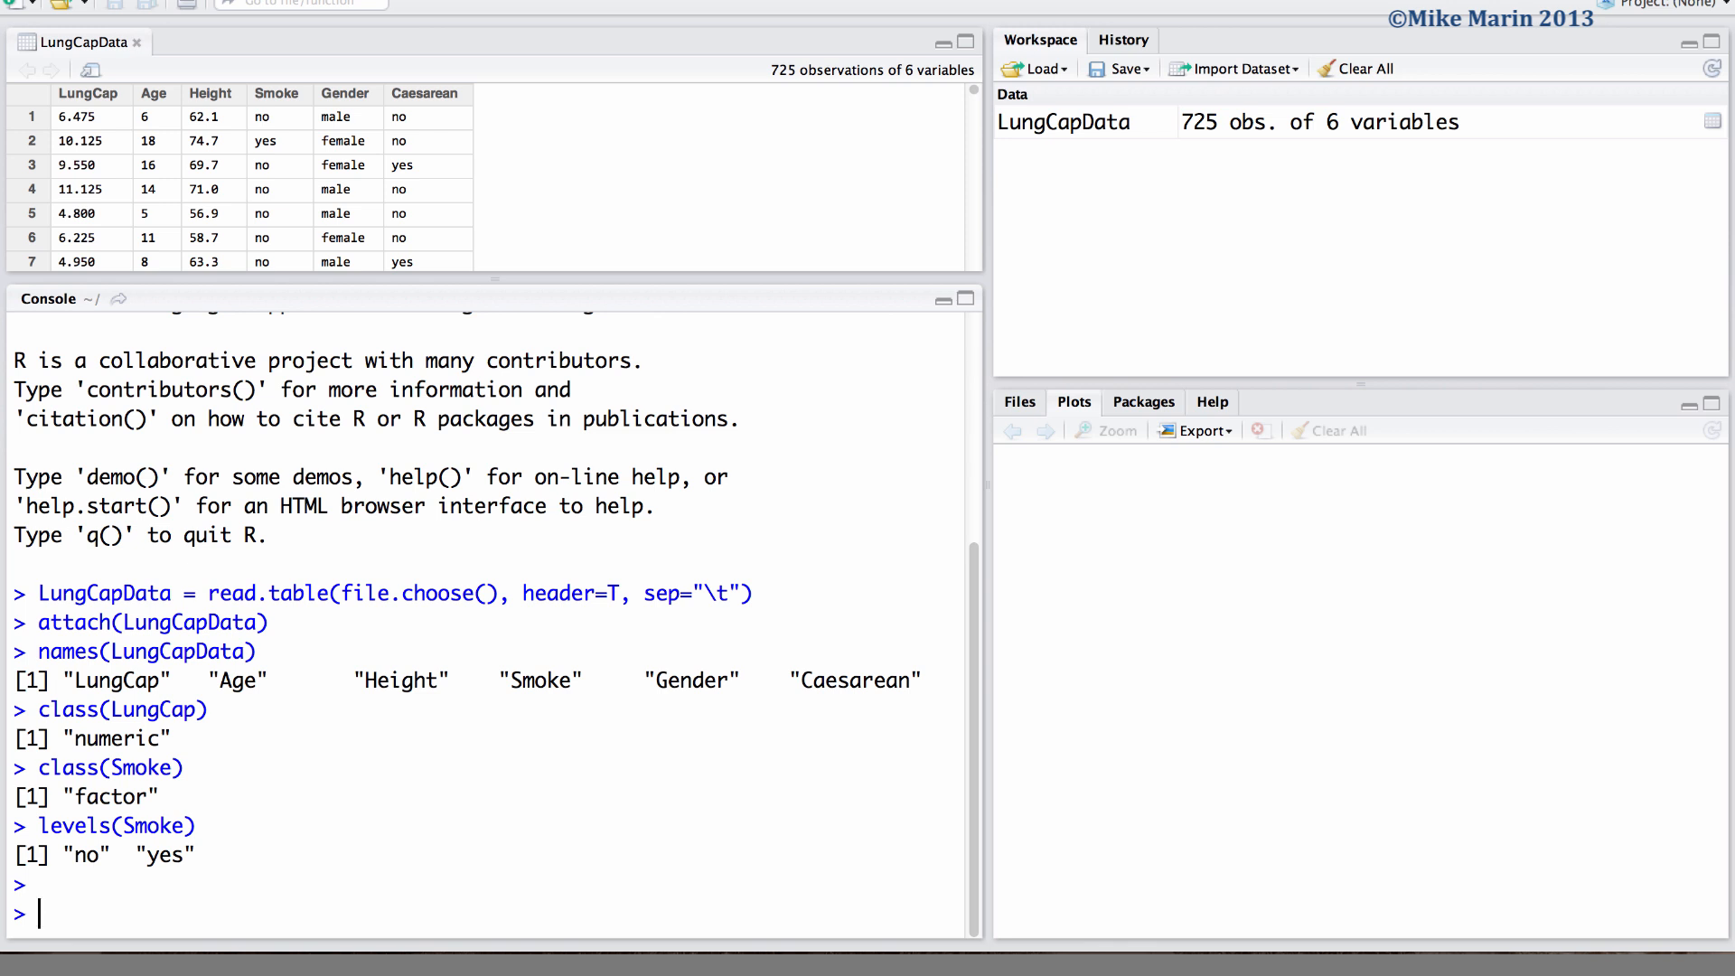
Run help(wilcox.test) and ?wilcox.test to show the wilcox.test documentation.
{"action": "type", "text": "he"}
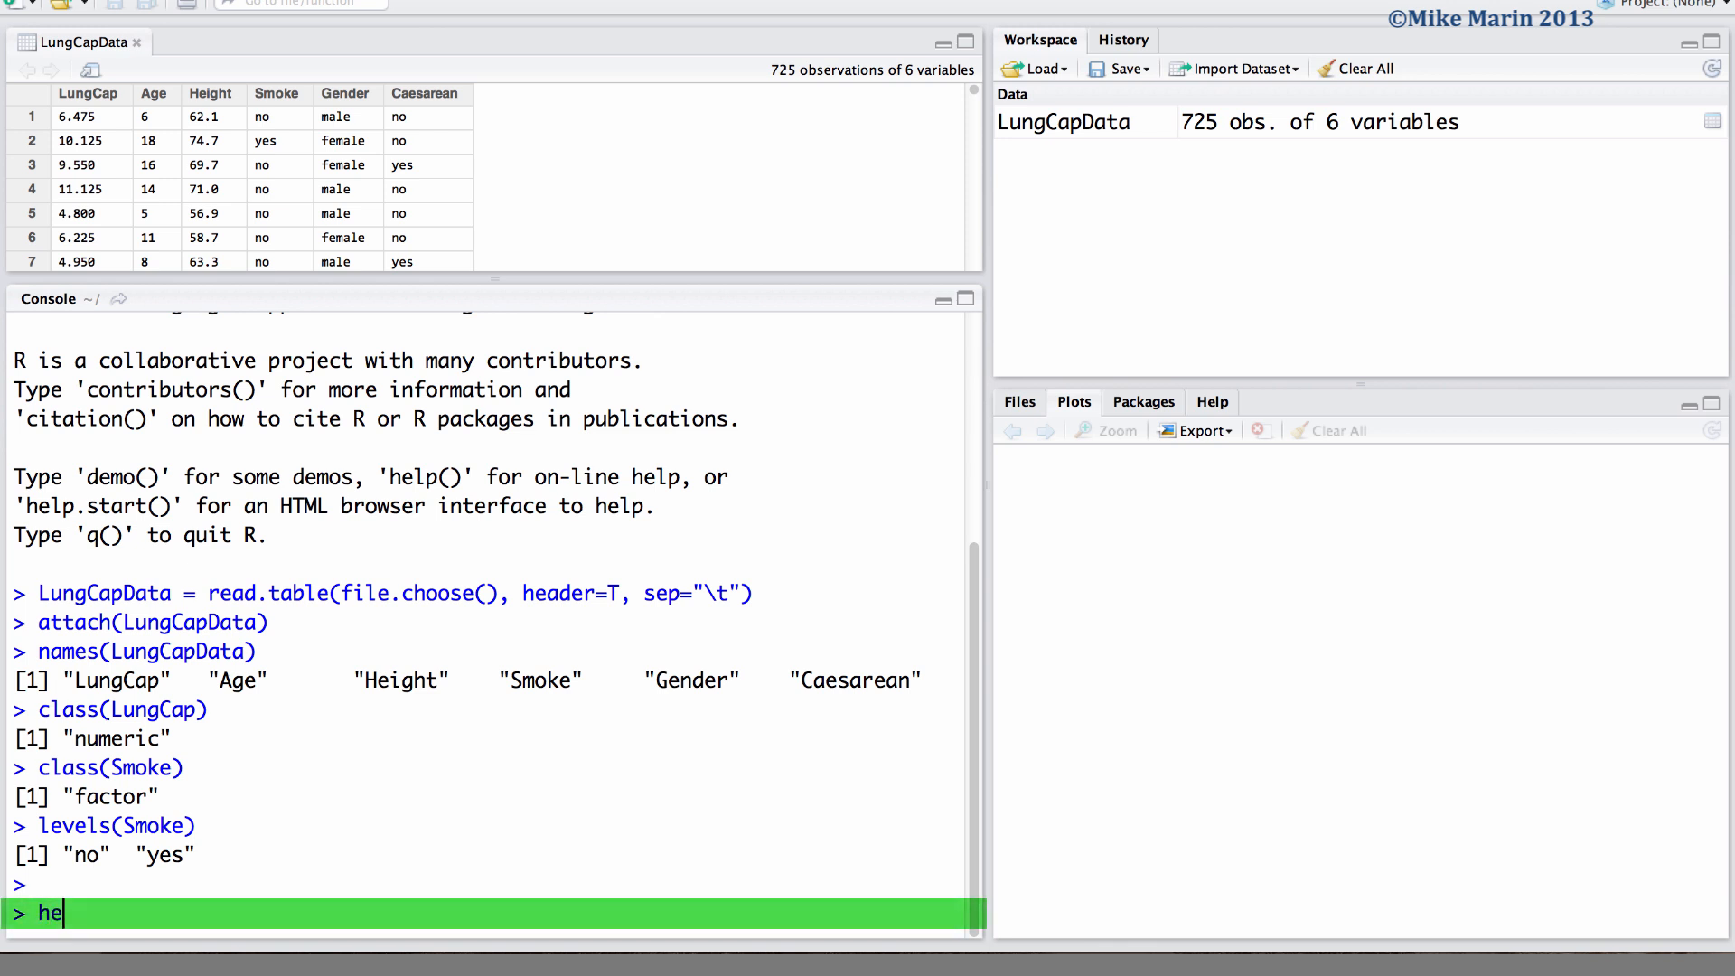
{"action": "type", "text": "lp(wil"}
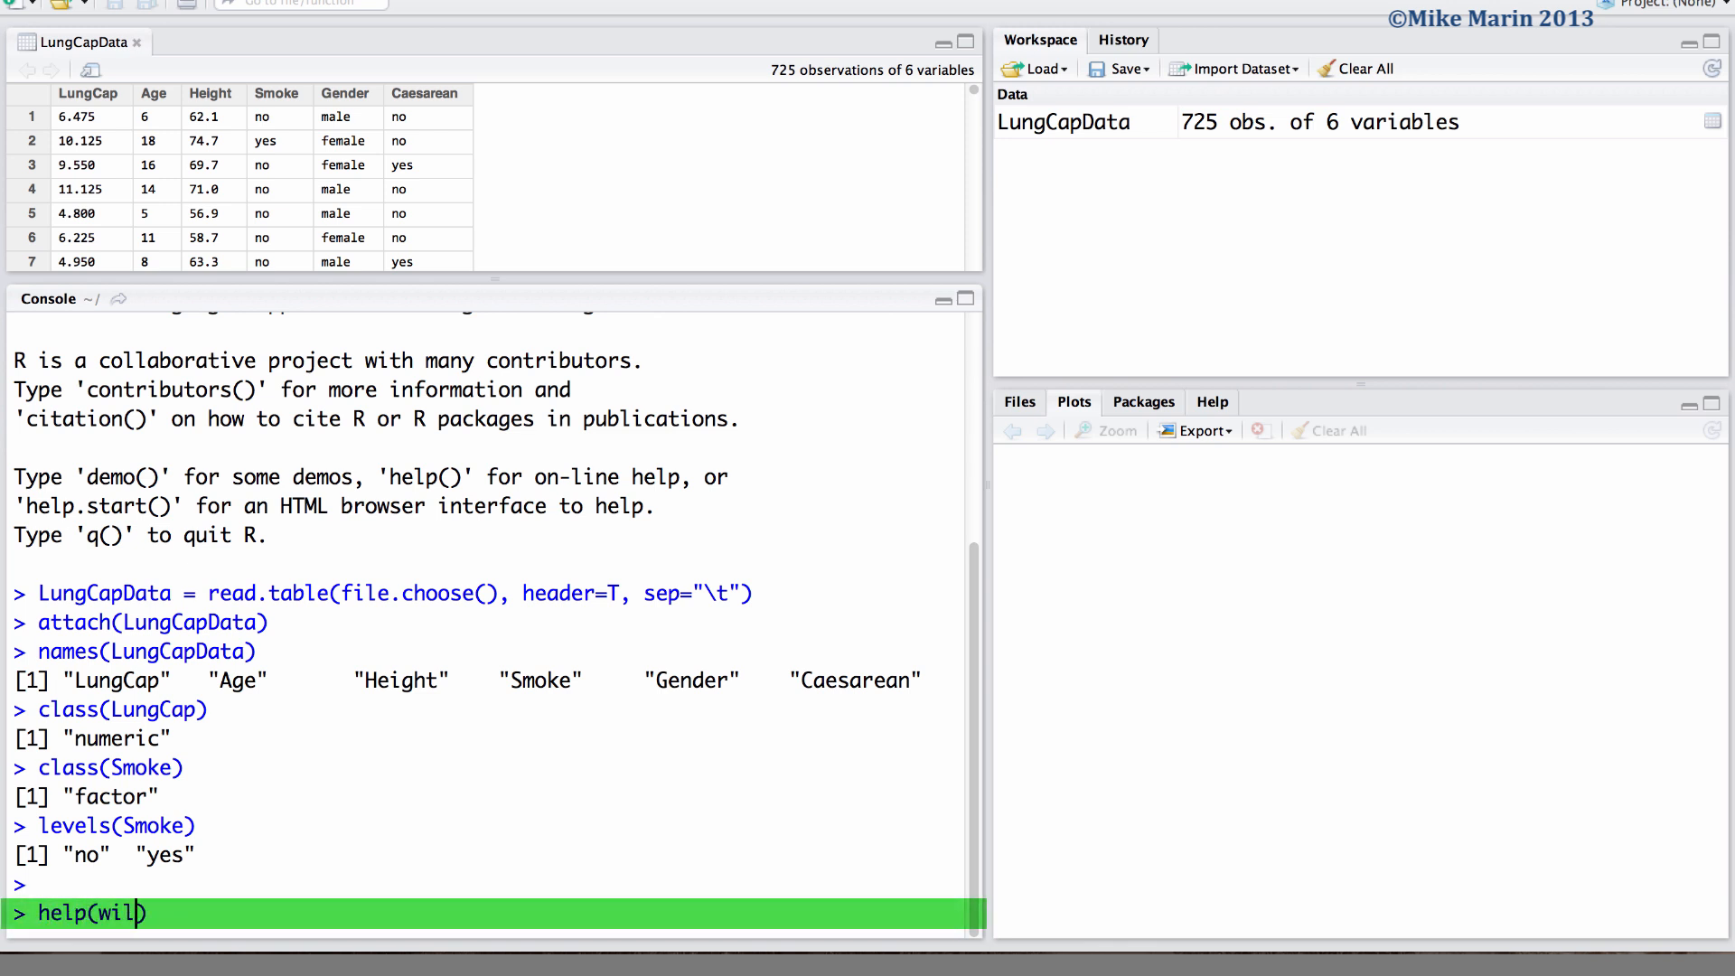
{"action": "type", "text": "cox.test"}
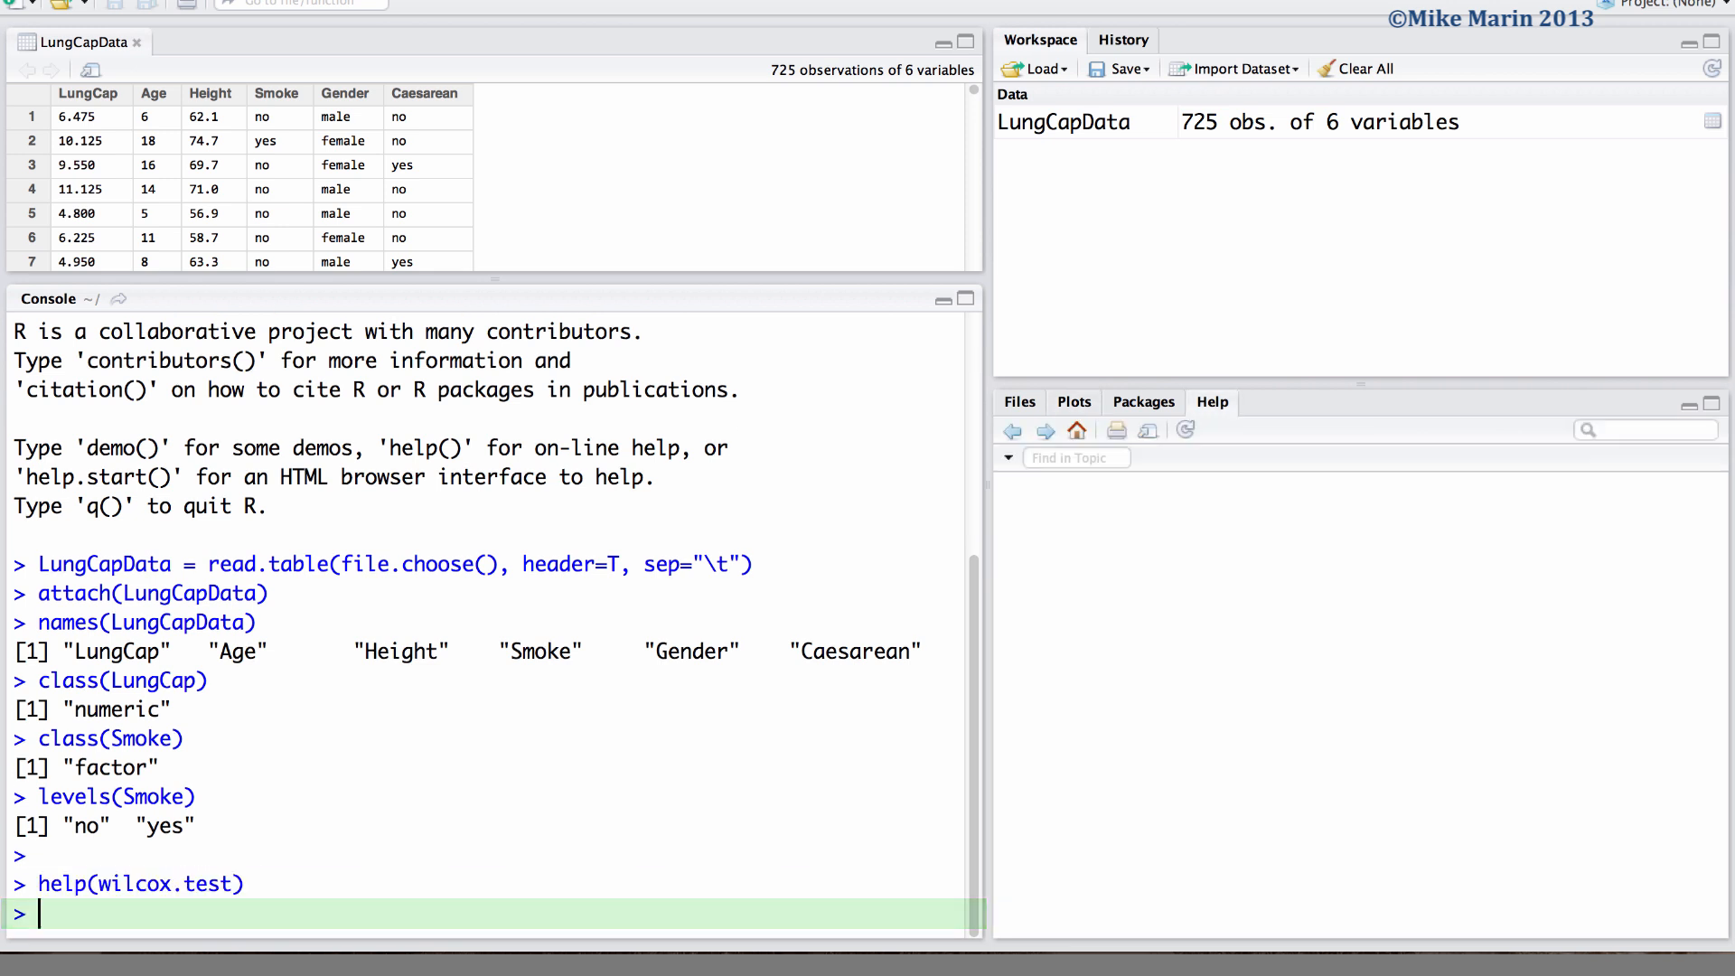
{"action": "type", "text": "?wil"}
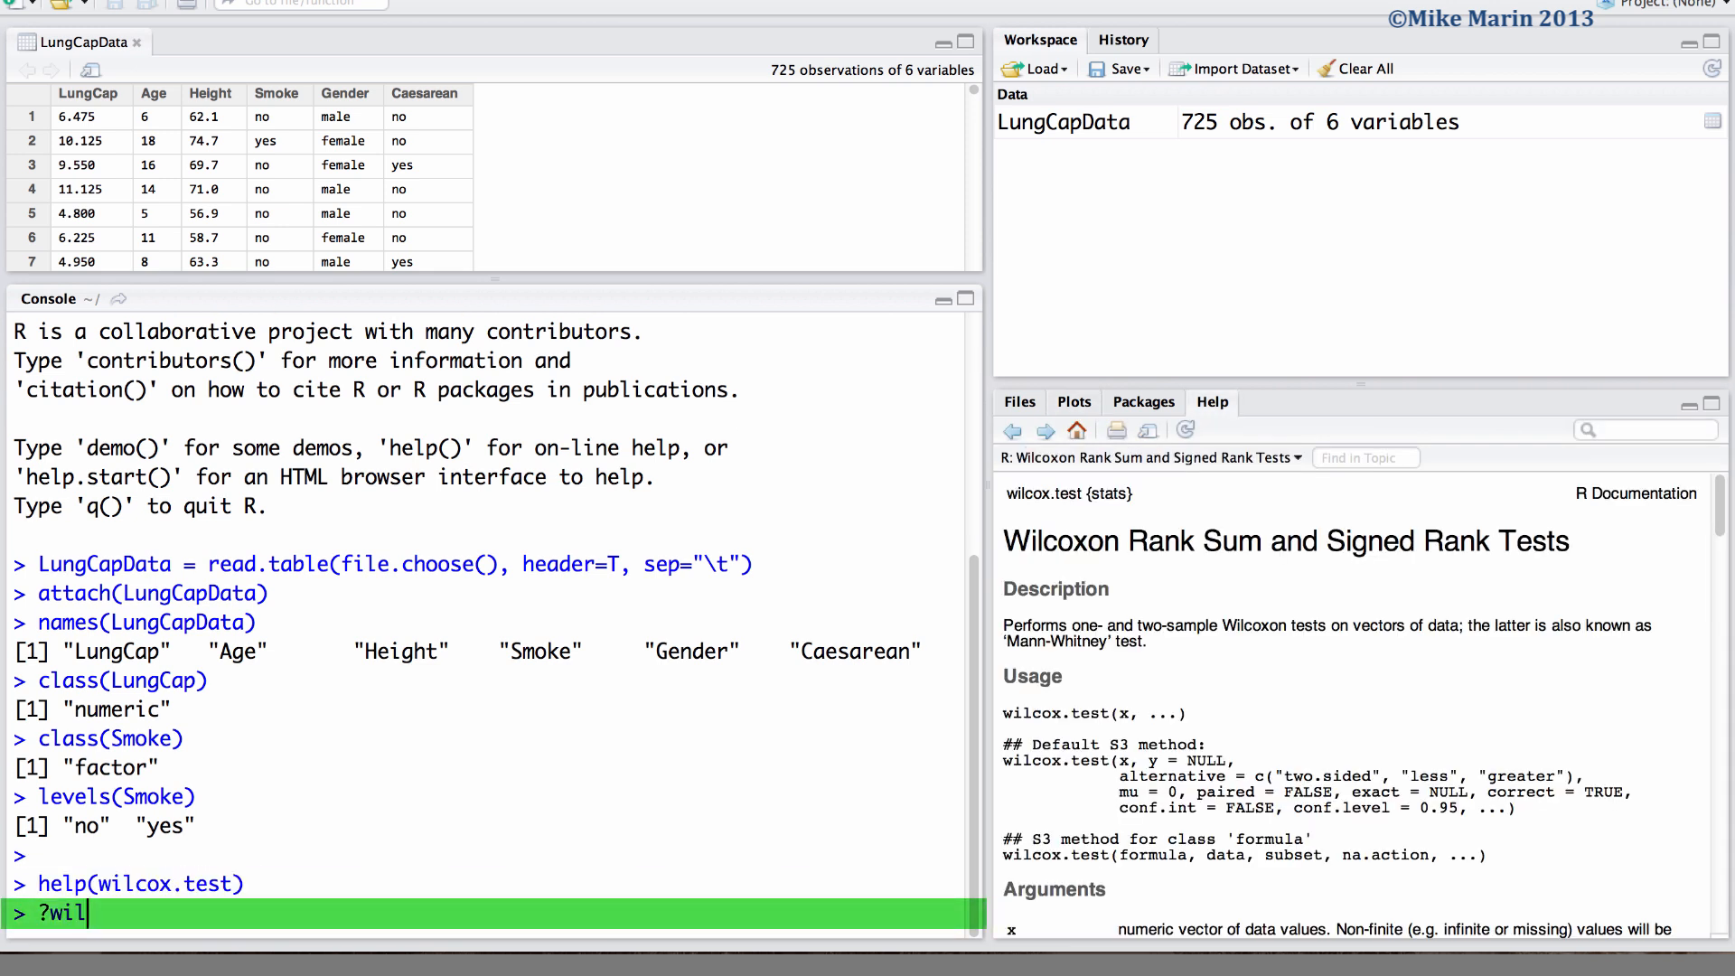
{"action": "type", "text": "cox.test"}
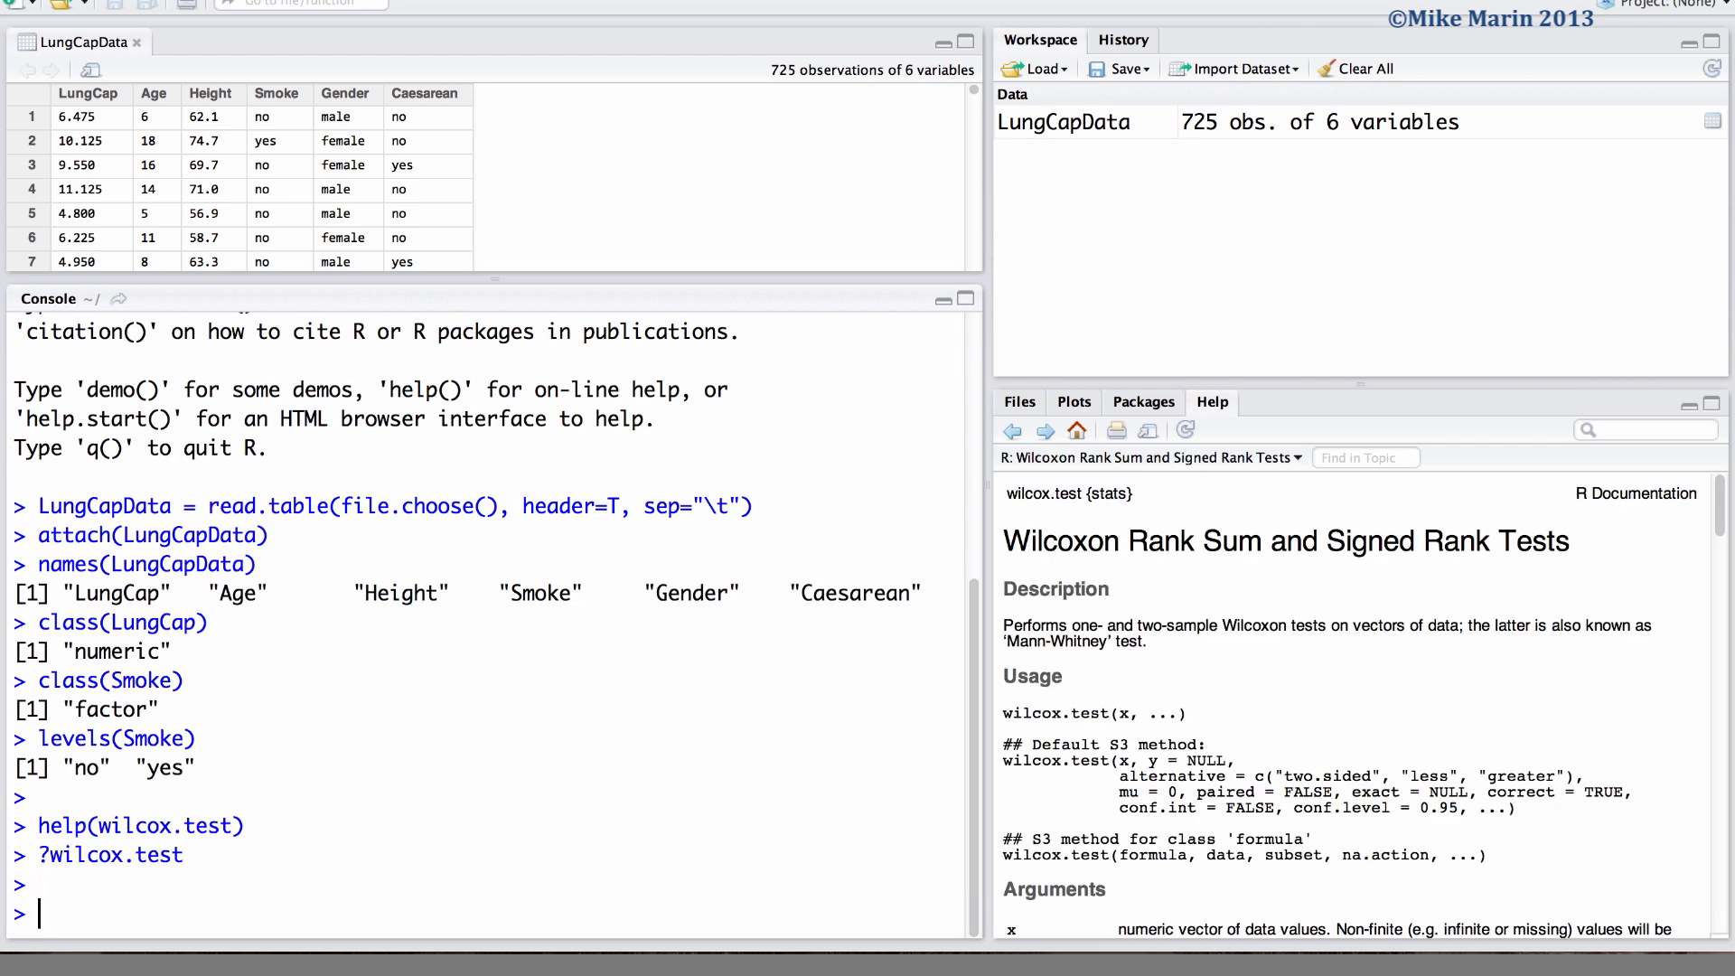
Draw boxplots of LungCap by Smoke with boxplot(LungCap ~ Smoke).
{"action": "type", "text": "boxplot"}
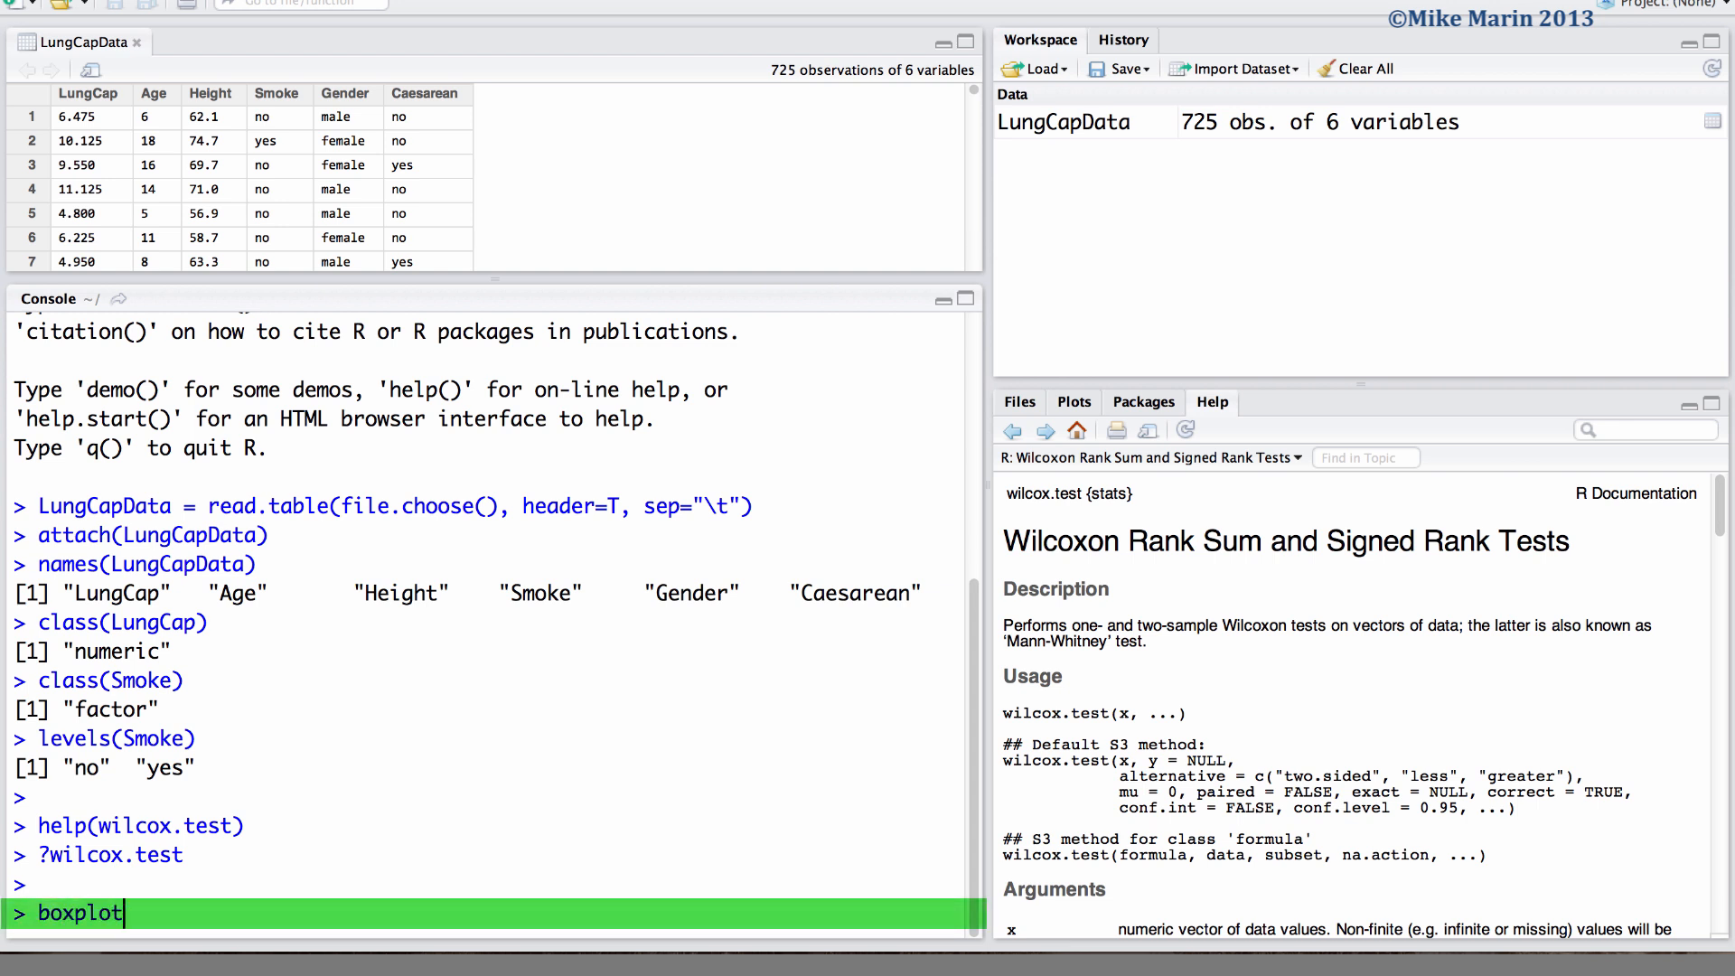
{"action": "type", "text": "(LungCap"}
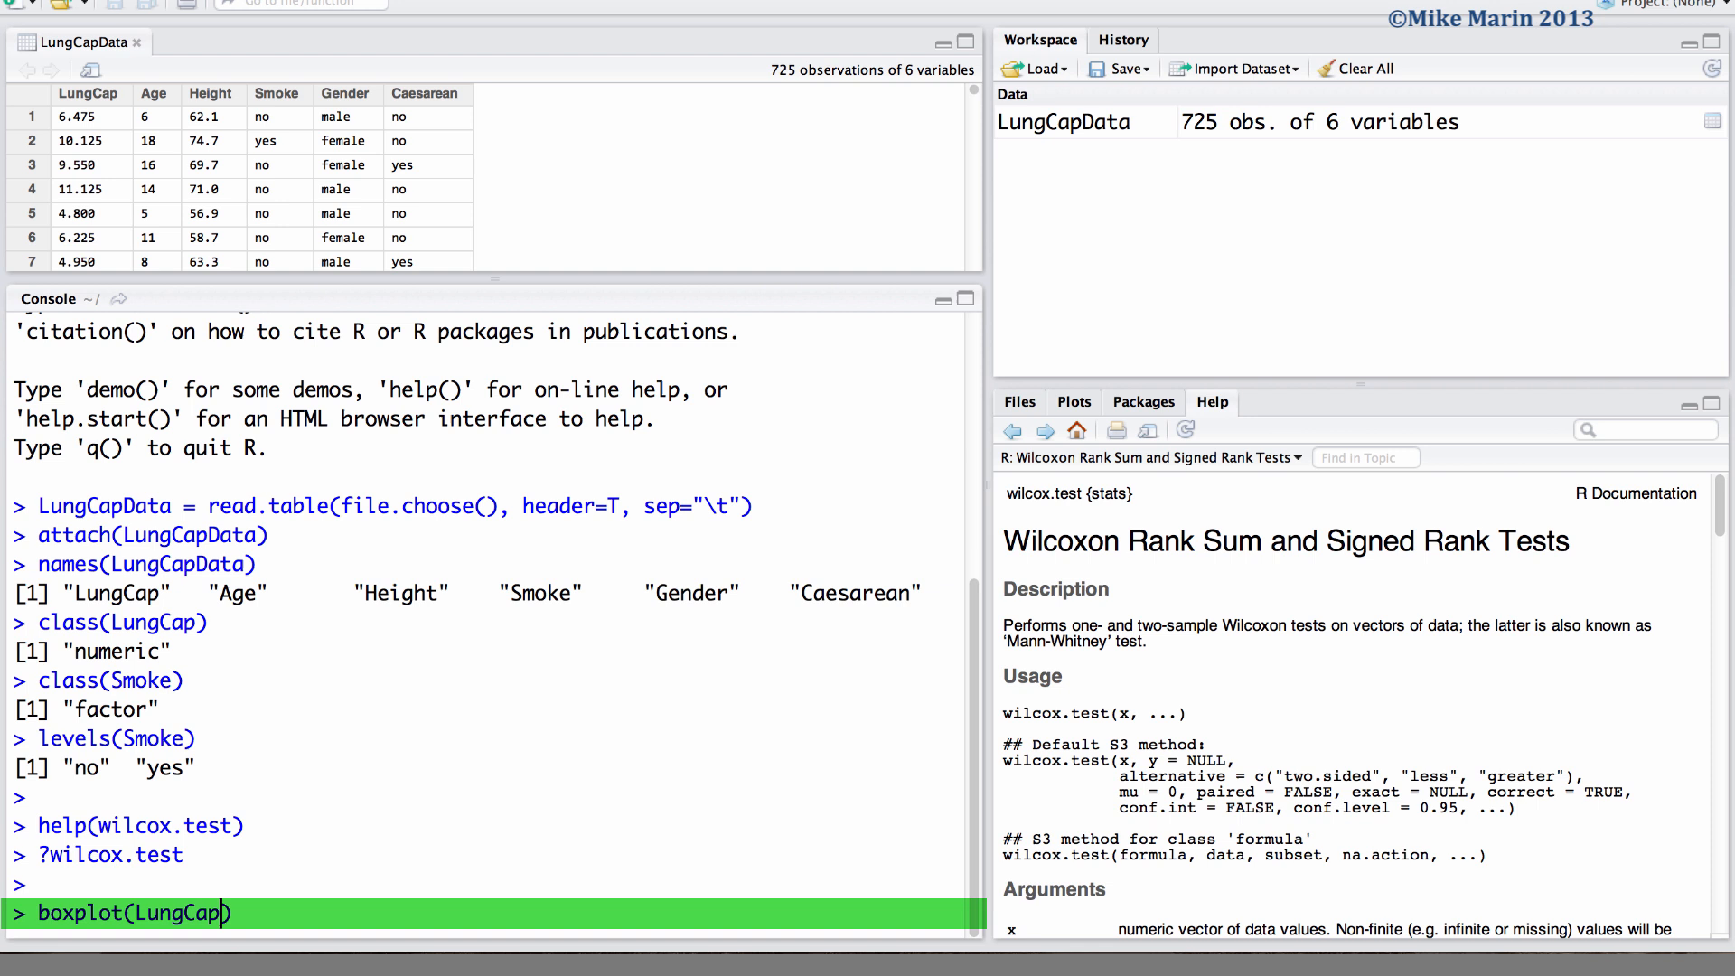
{"action": "type", "text": "~ Smoke"}
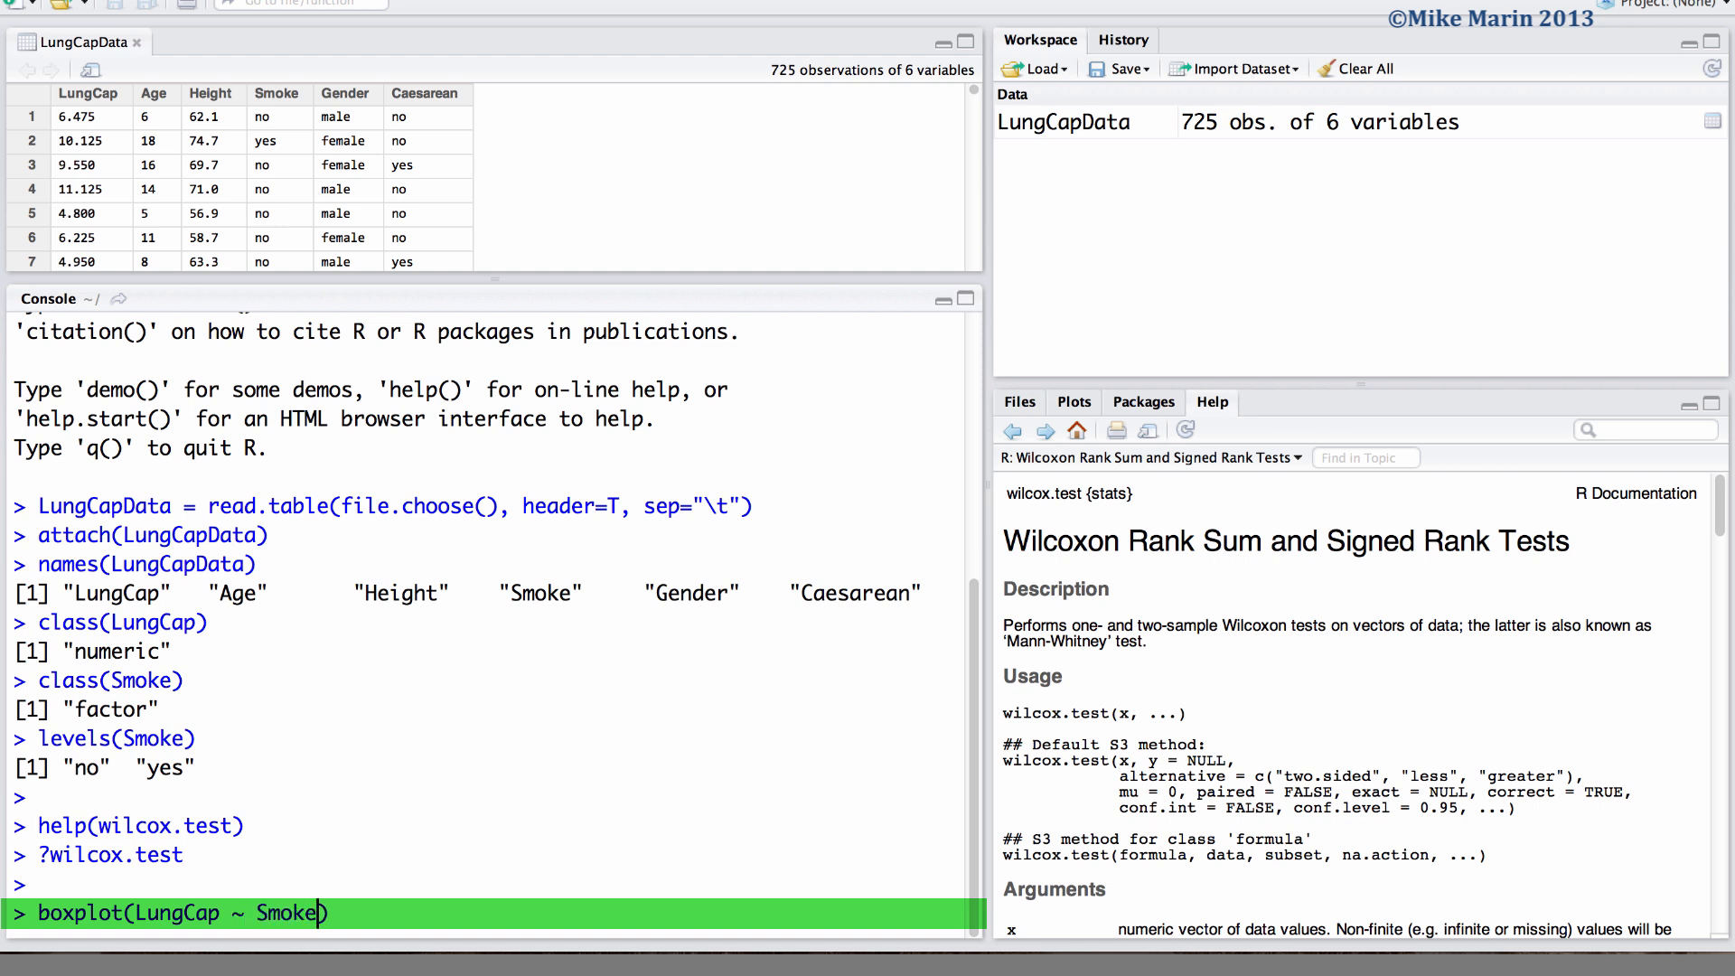
{"action": "key", "text": "enter"}
{"action": "type", "text": "# Ho: Median Lung"}
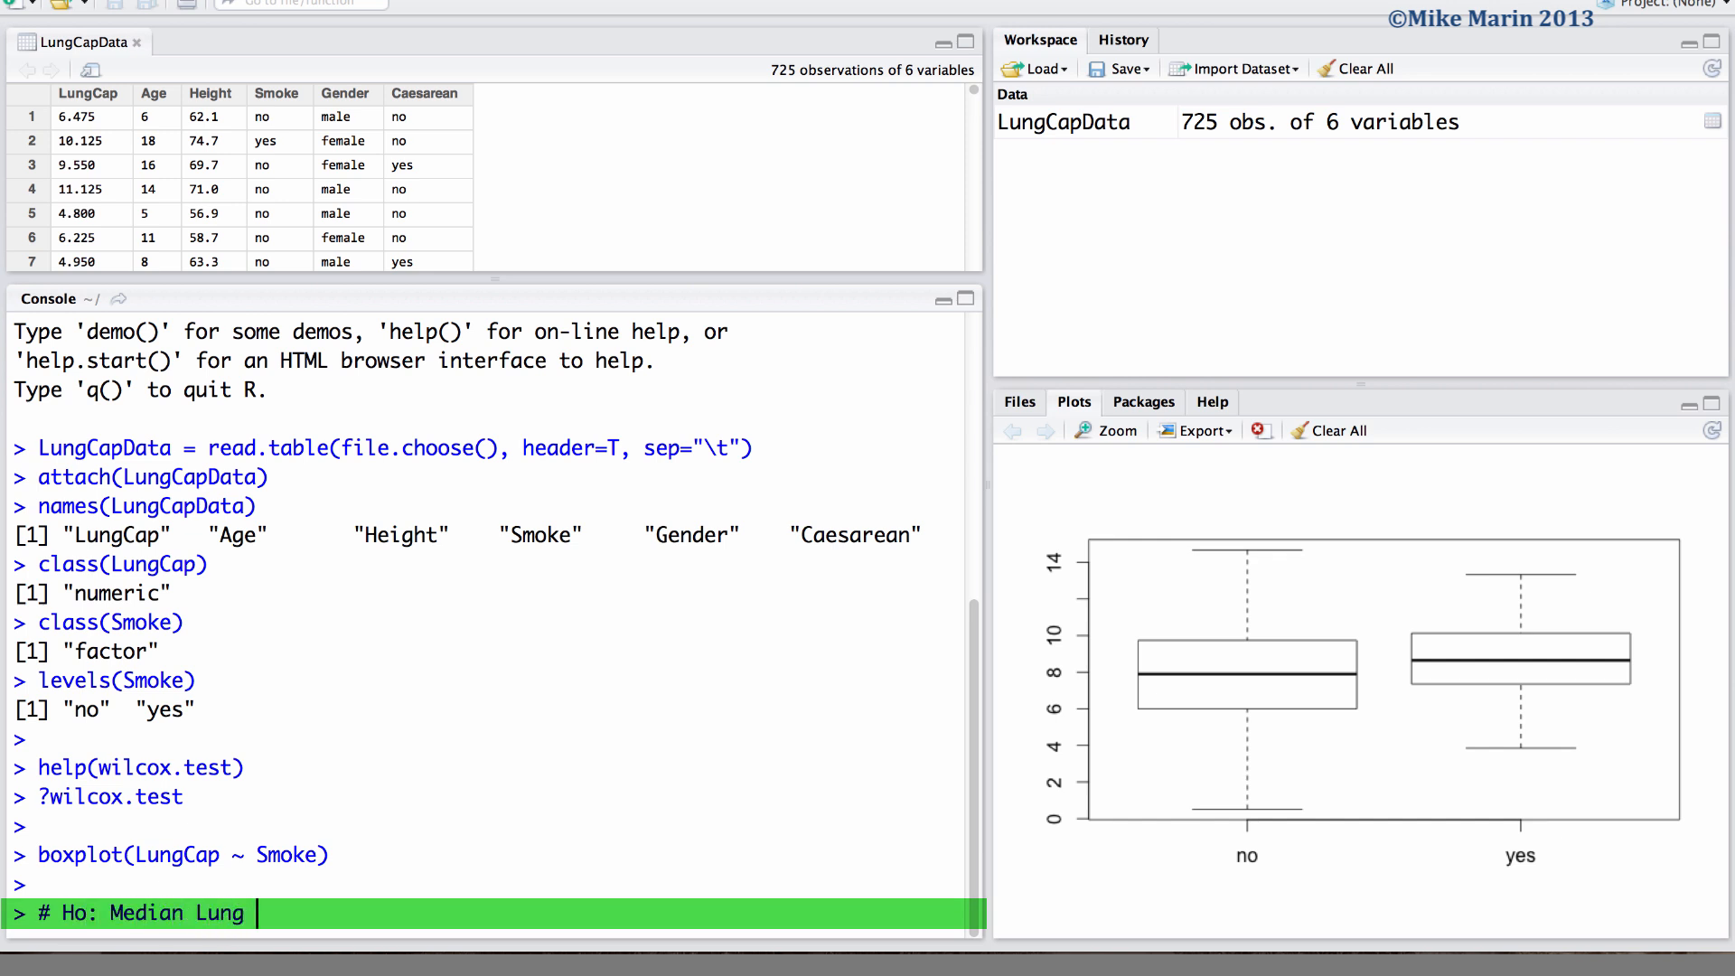
Add comments: Ho median lung capacity of smokers = non smokers, two-sided test.
{"action": "type", "text": "Capacity of smokers = that of"}
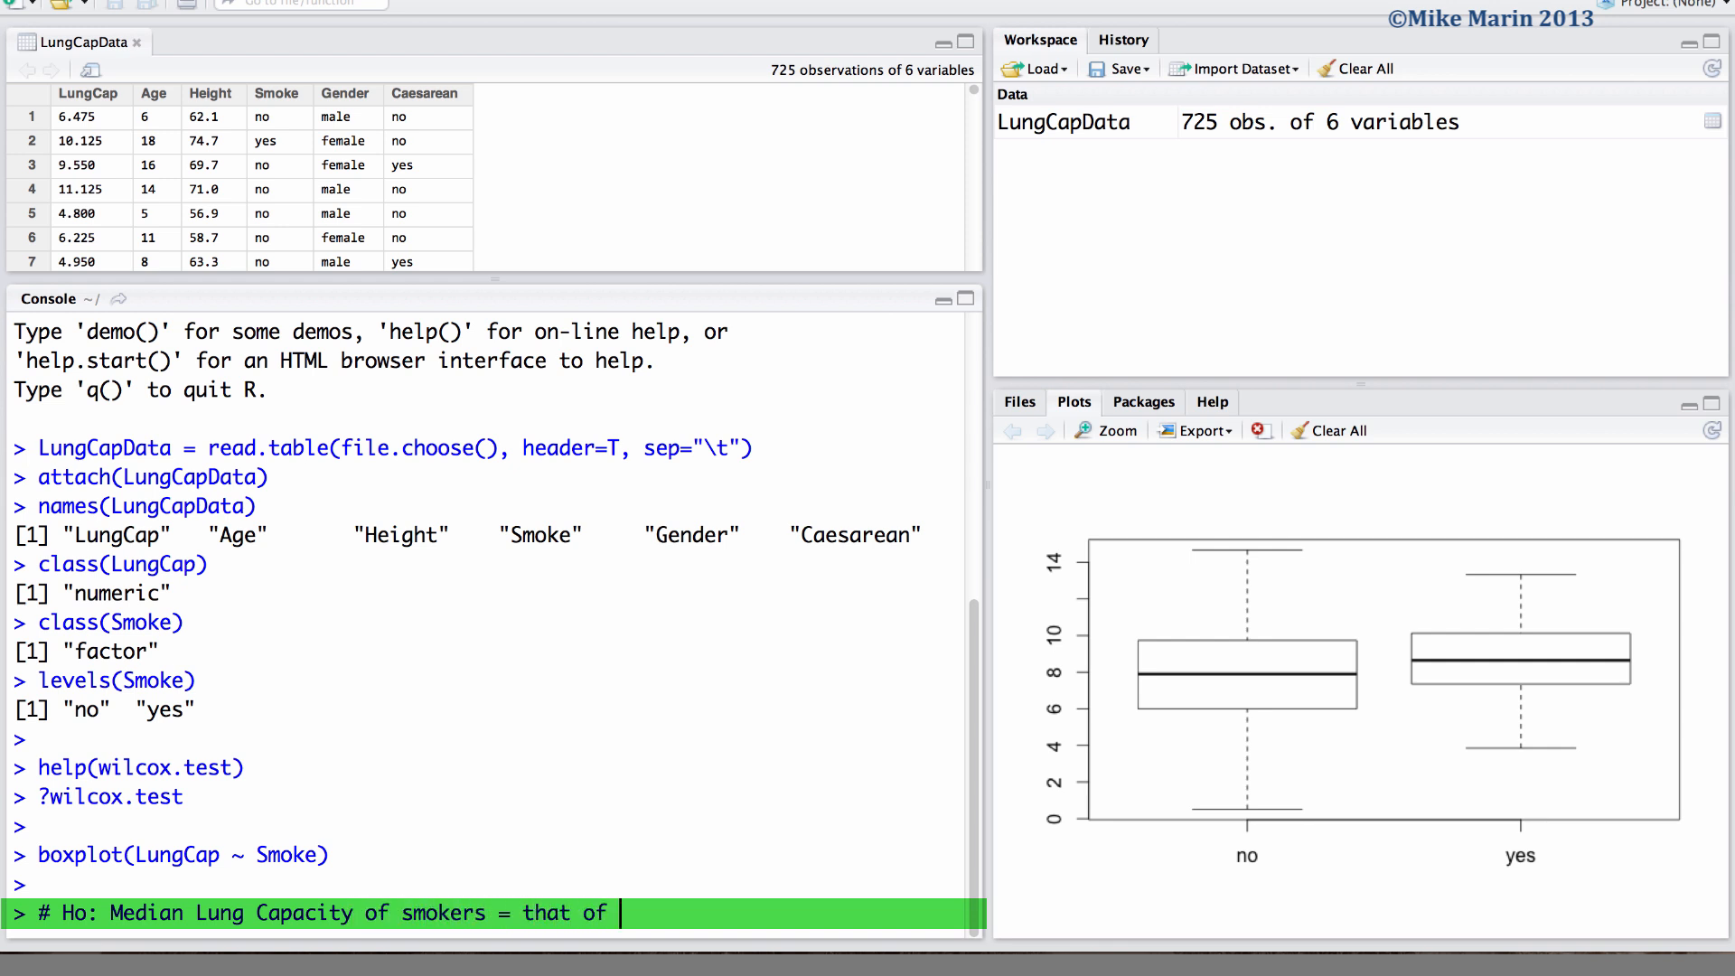
{"action": "type", "text": "non smokers"}
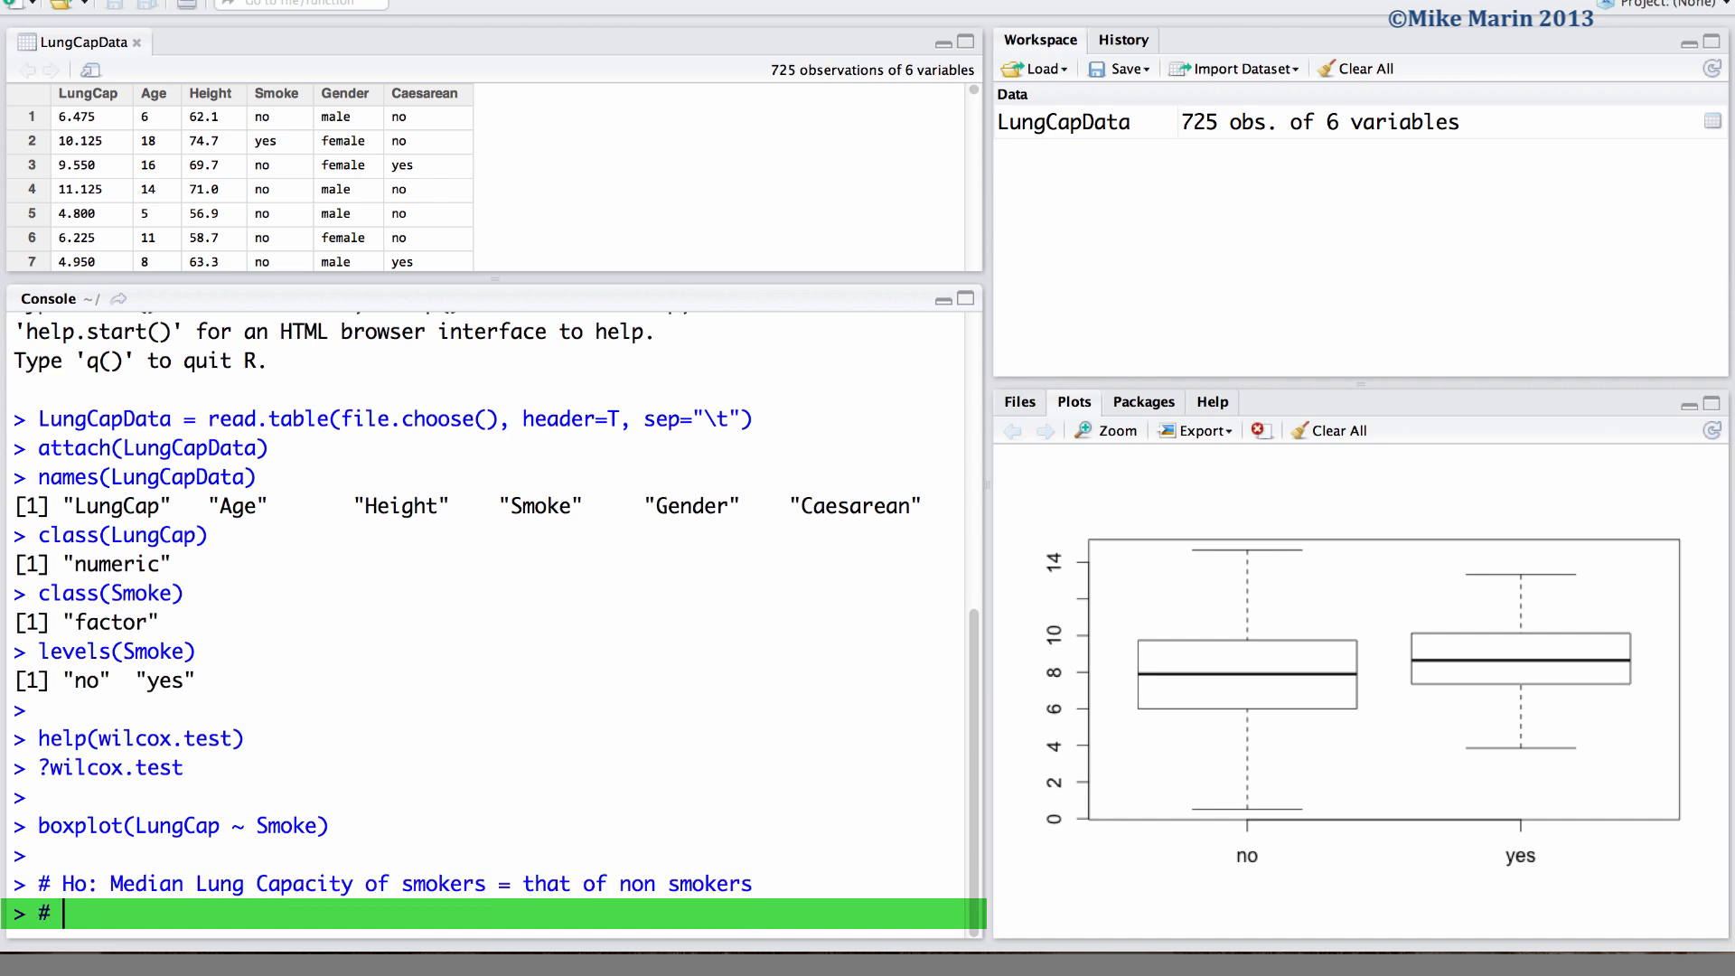
{"action": "type", "text": "two-sided test"}
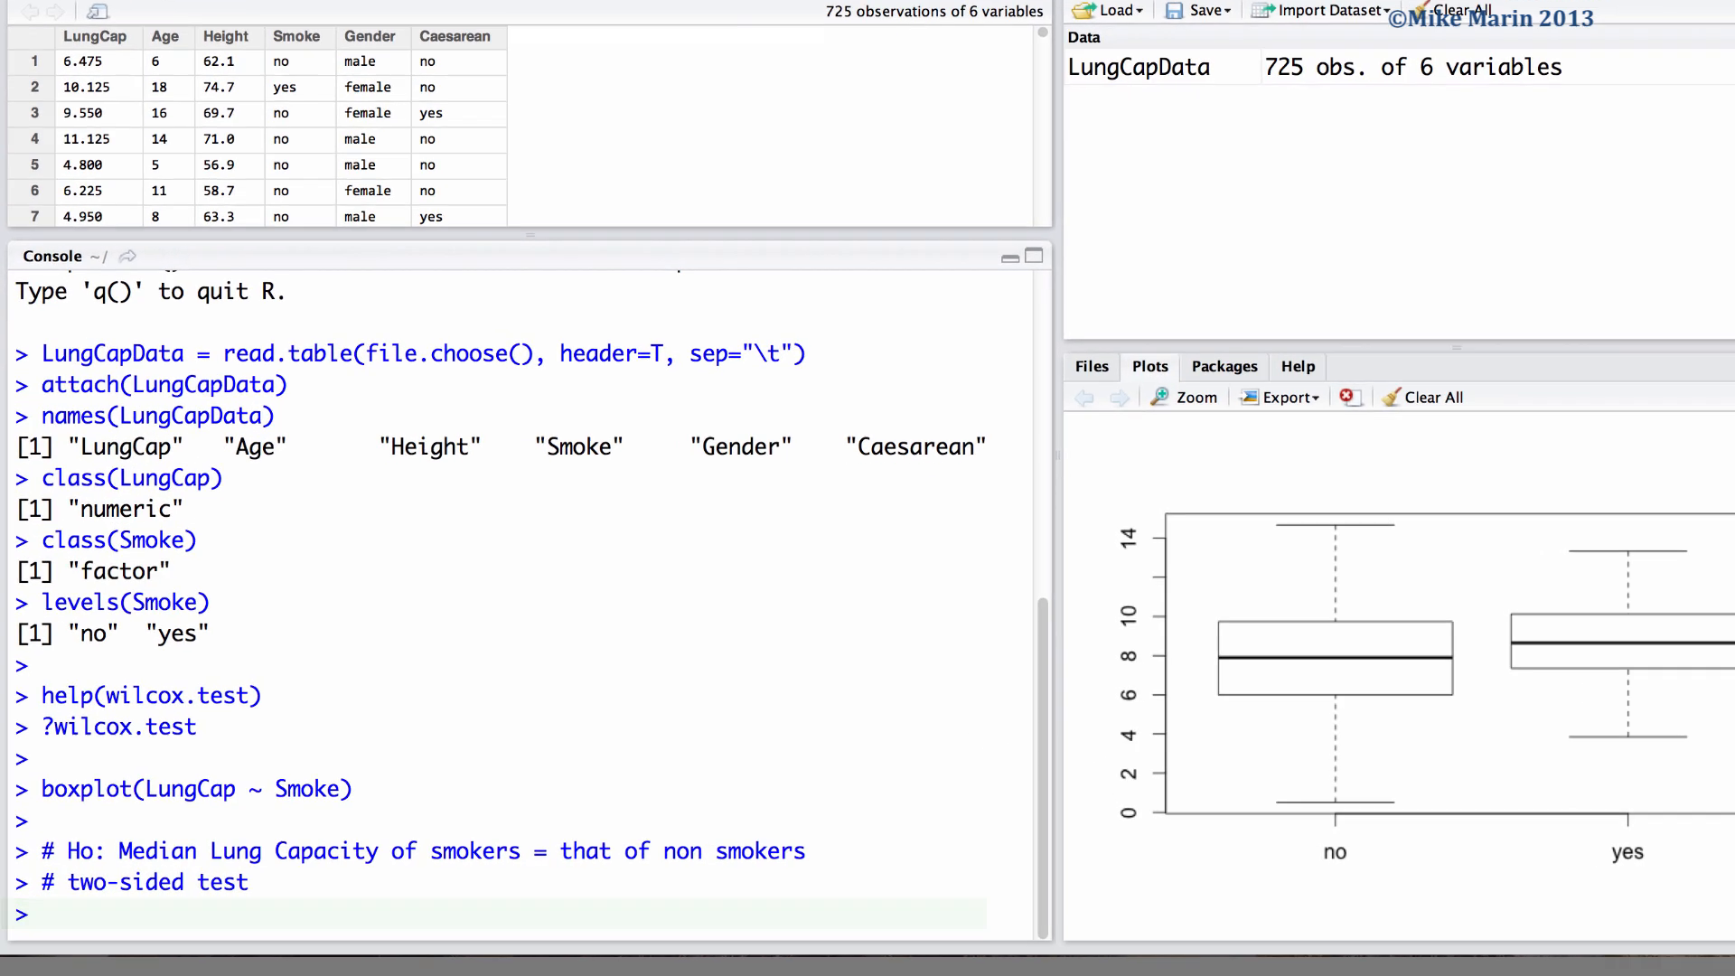
Enter wilcox.test(LungCap ~ Smoke, mu=0, alt="two.sided" as the test call's start.
{"action": "type", "text": "wil"}
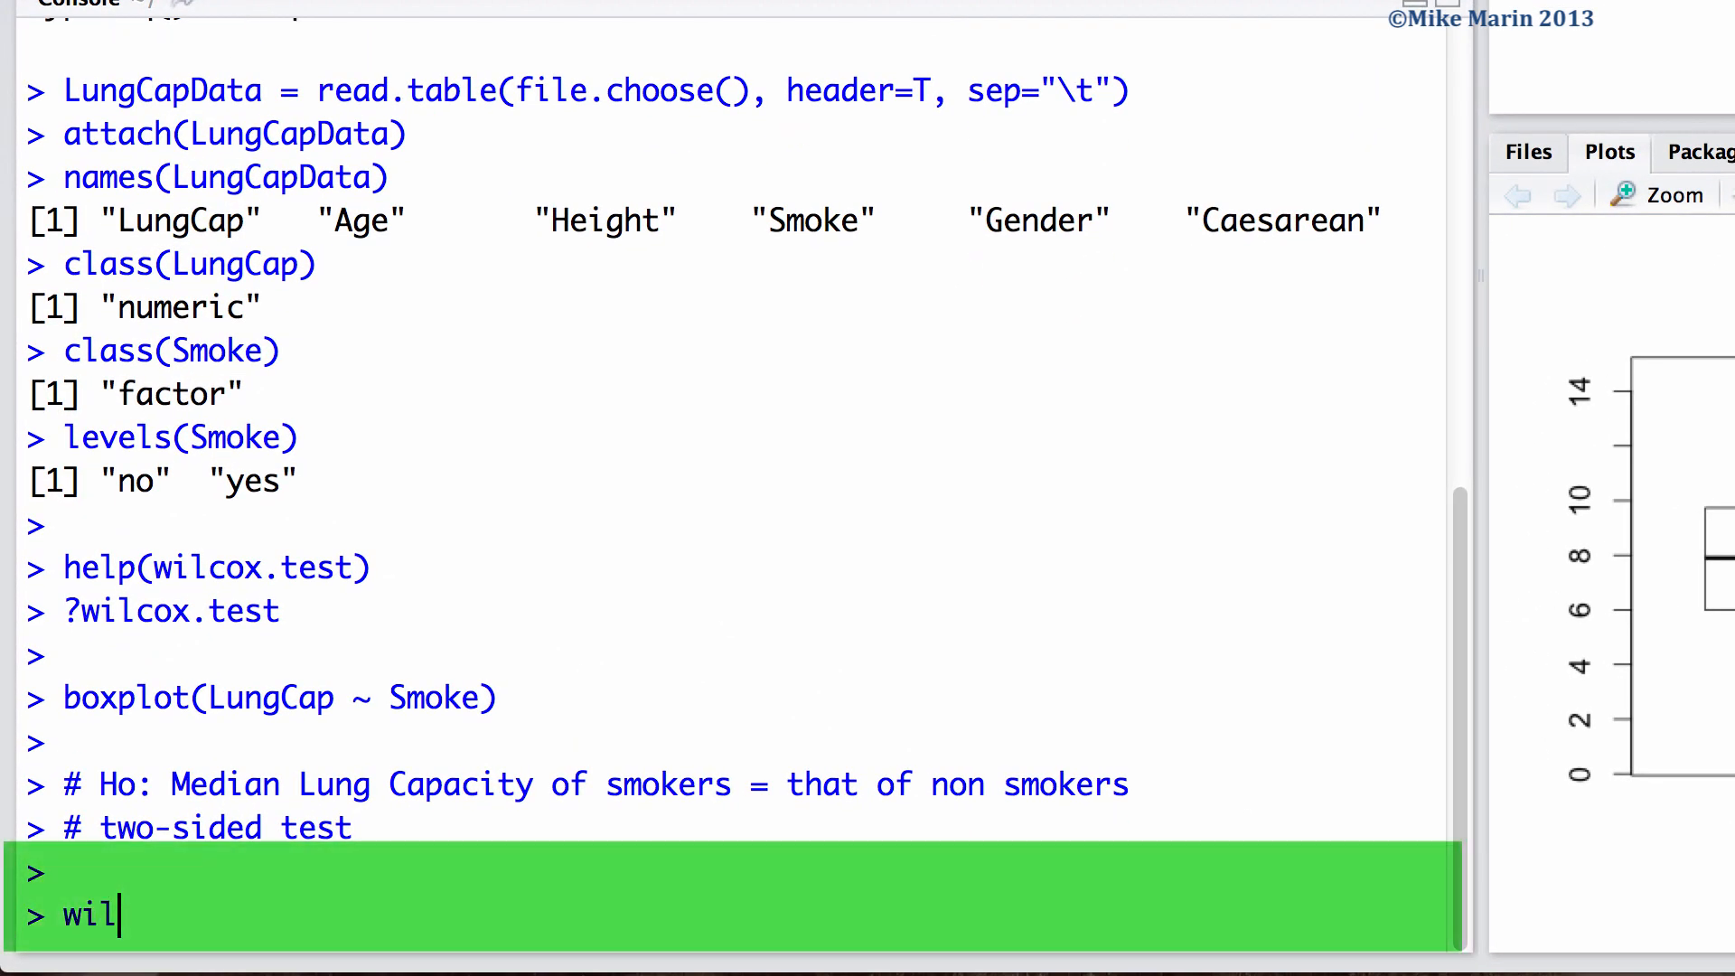
{"action": "type", "text": "cox.test"}
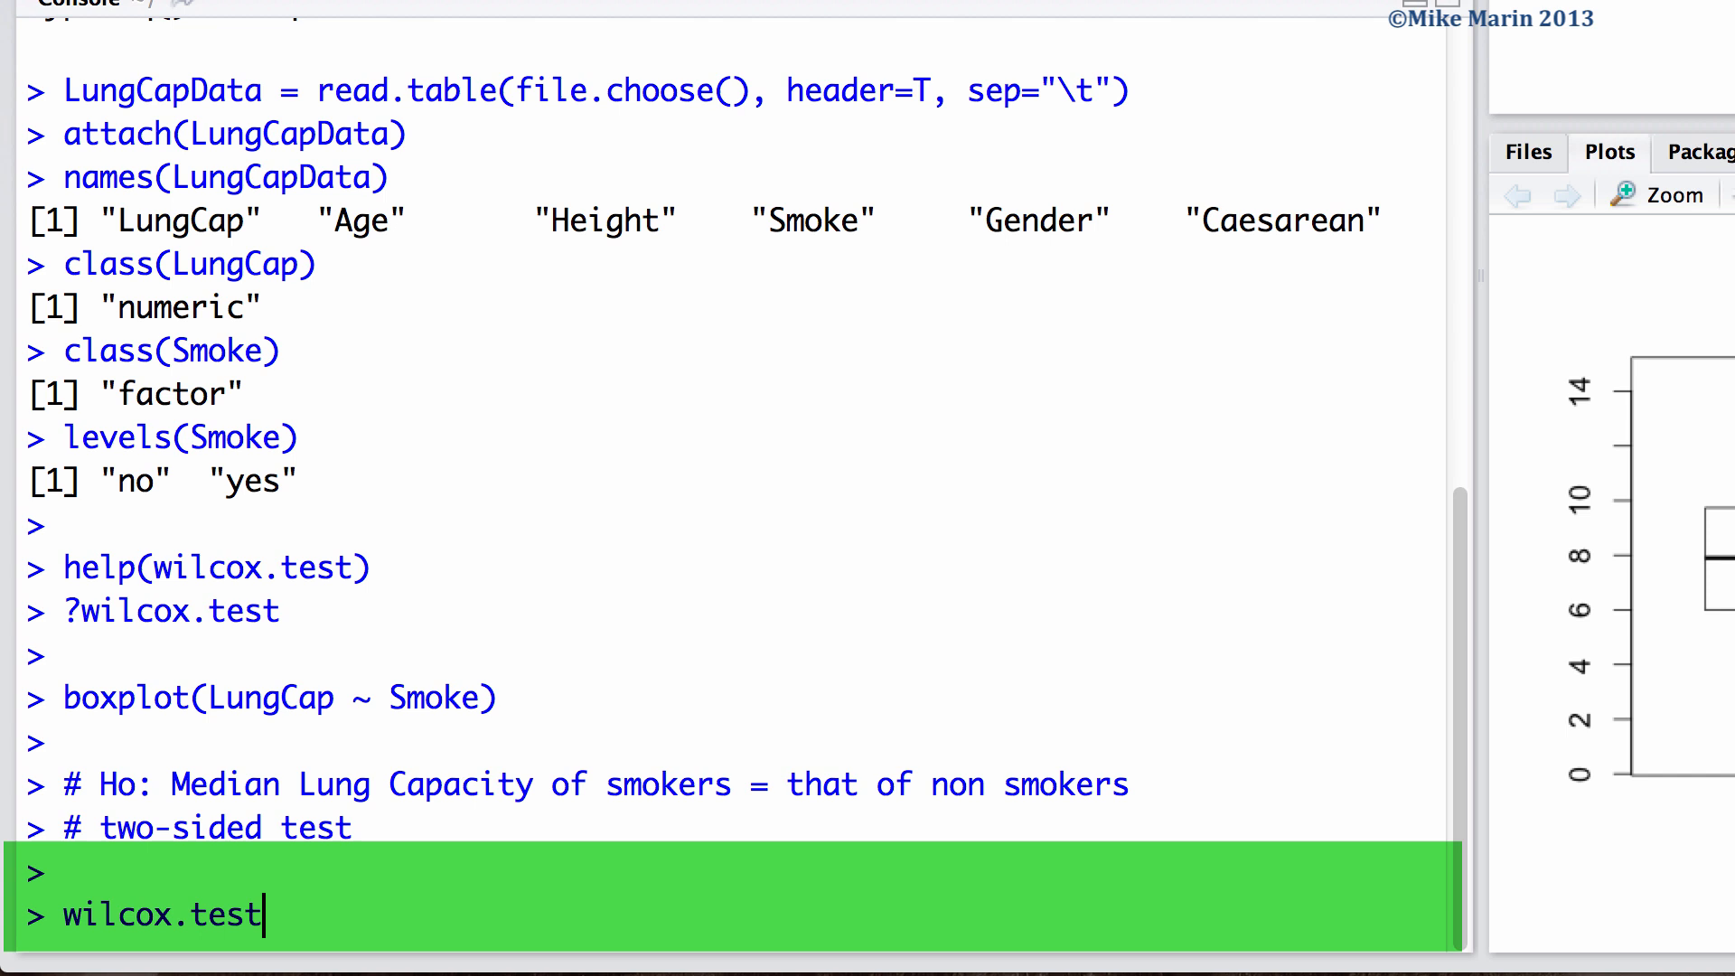
{"action": "type", "text": "(Lung"}
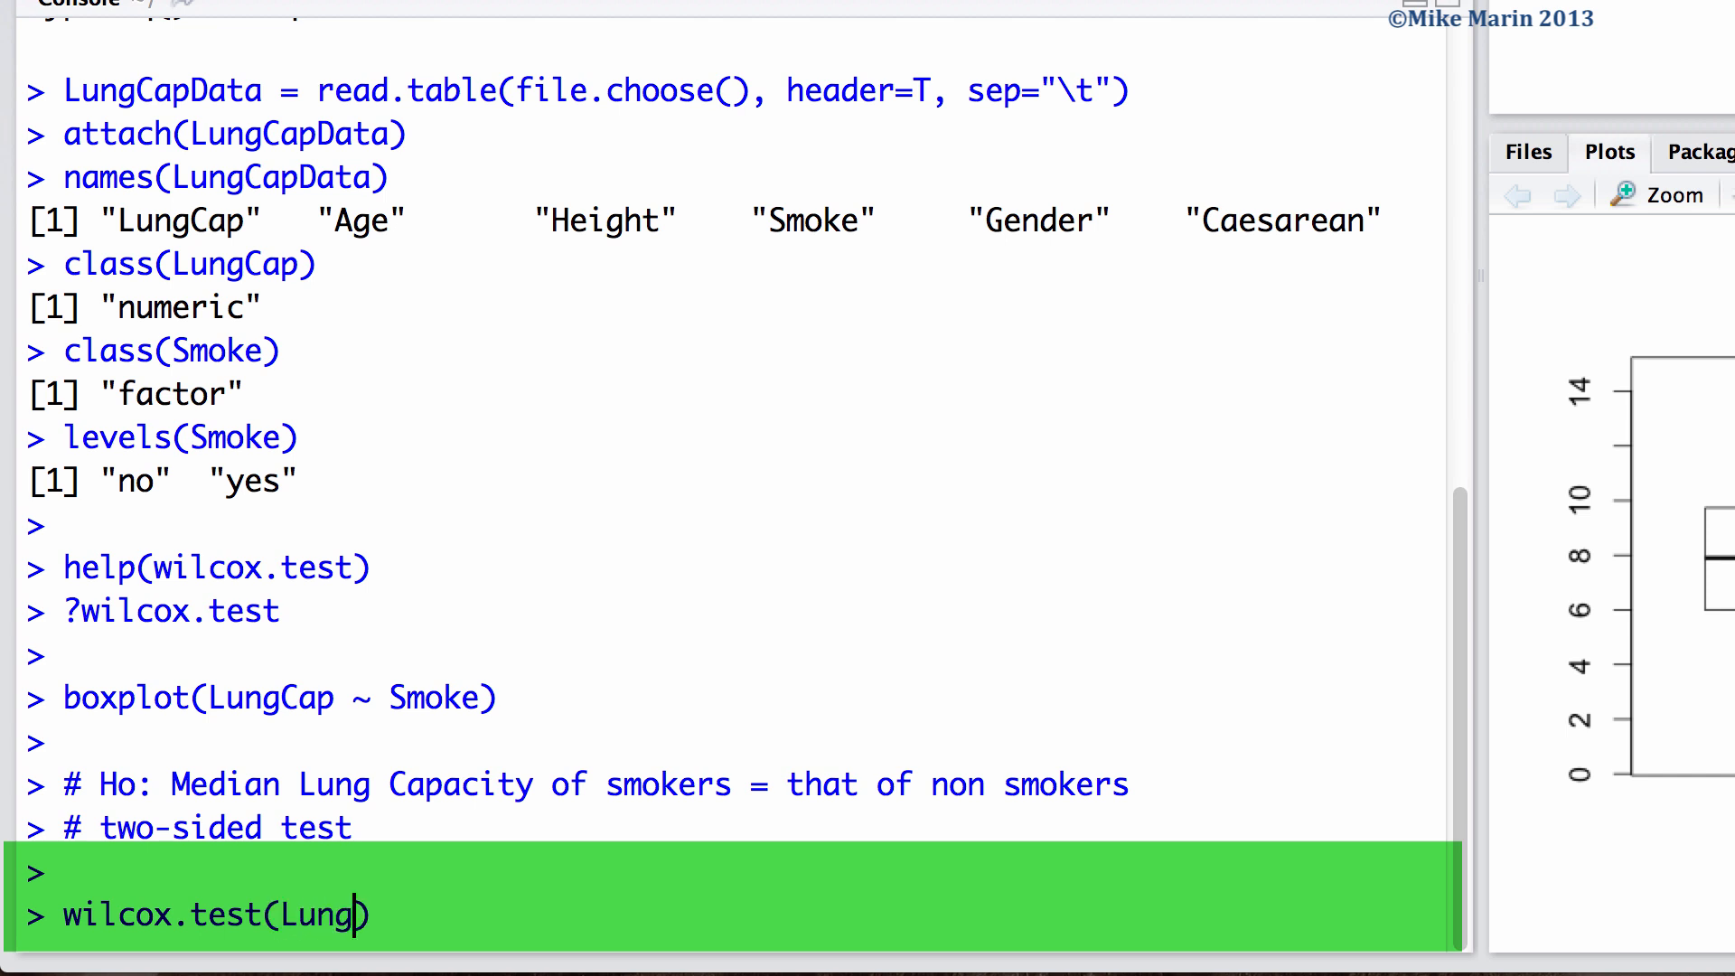
{"action": "type", "text": "Cap ~"}
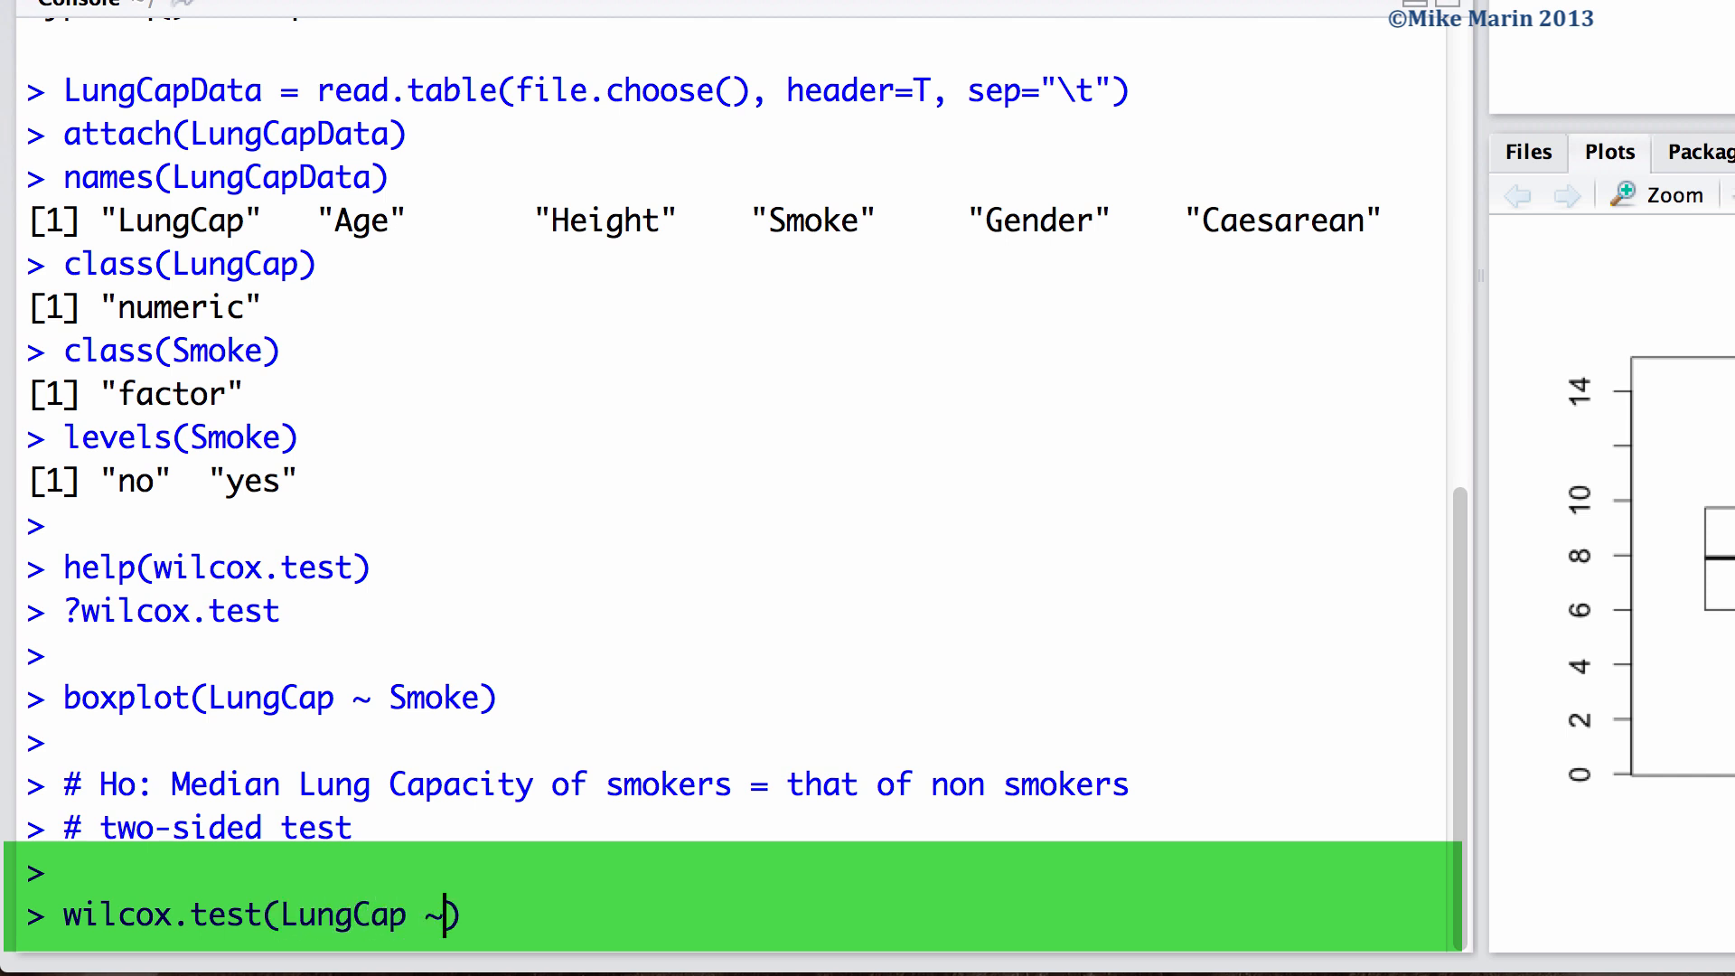
{"action": "type", "text": "Smoke"}
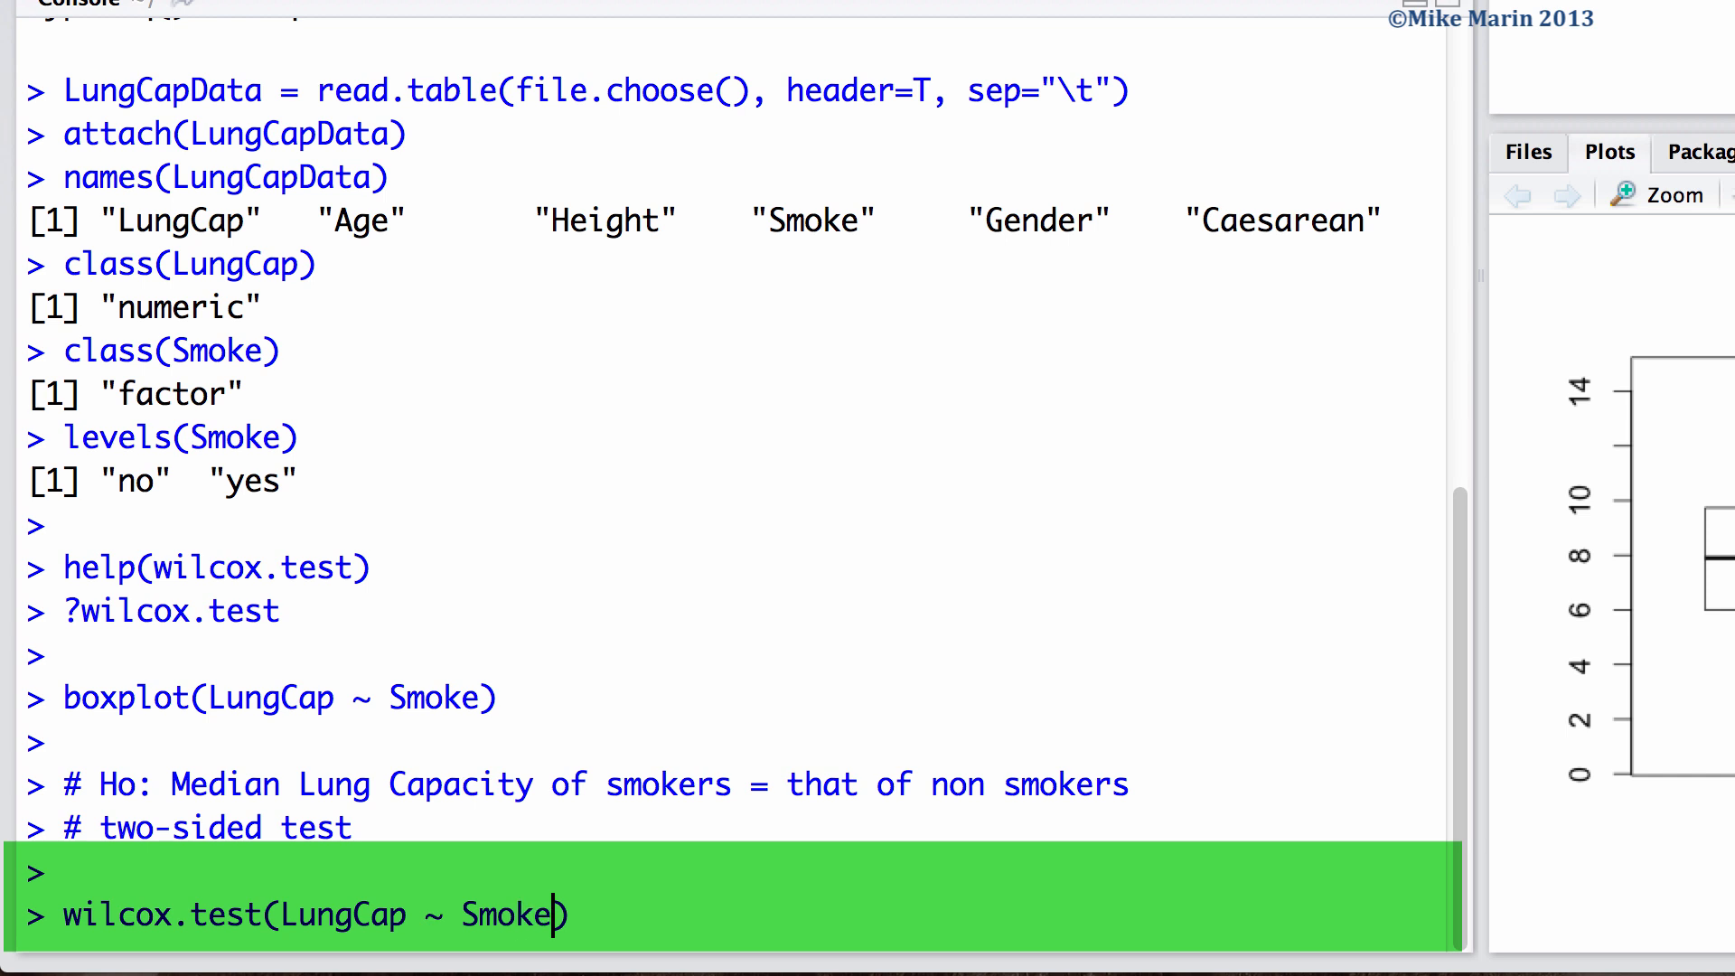
{"action": "type", "text": ","}
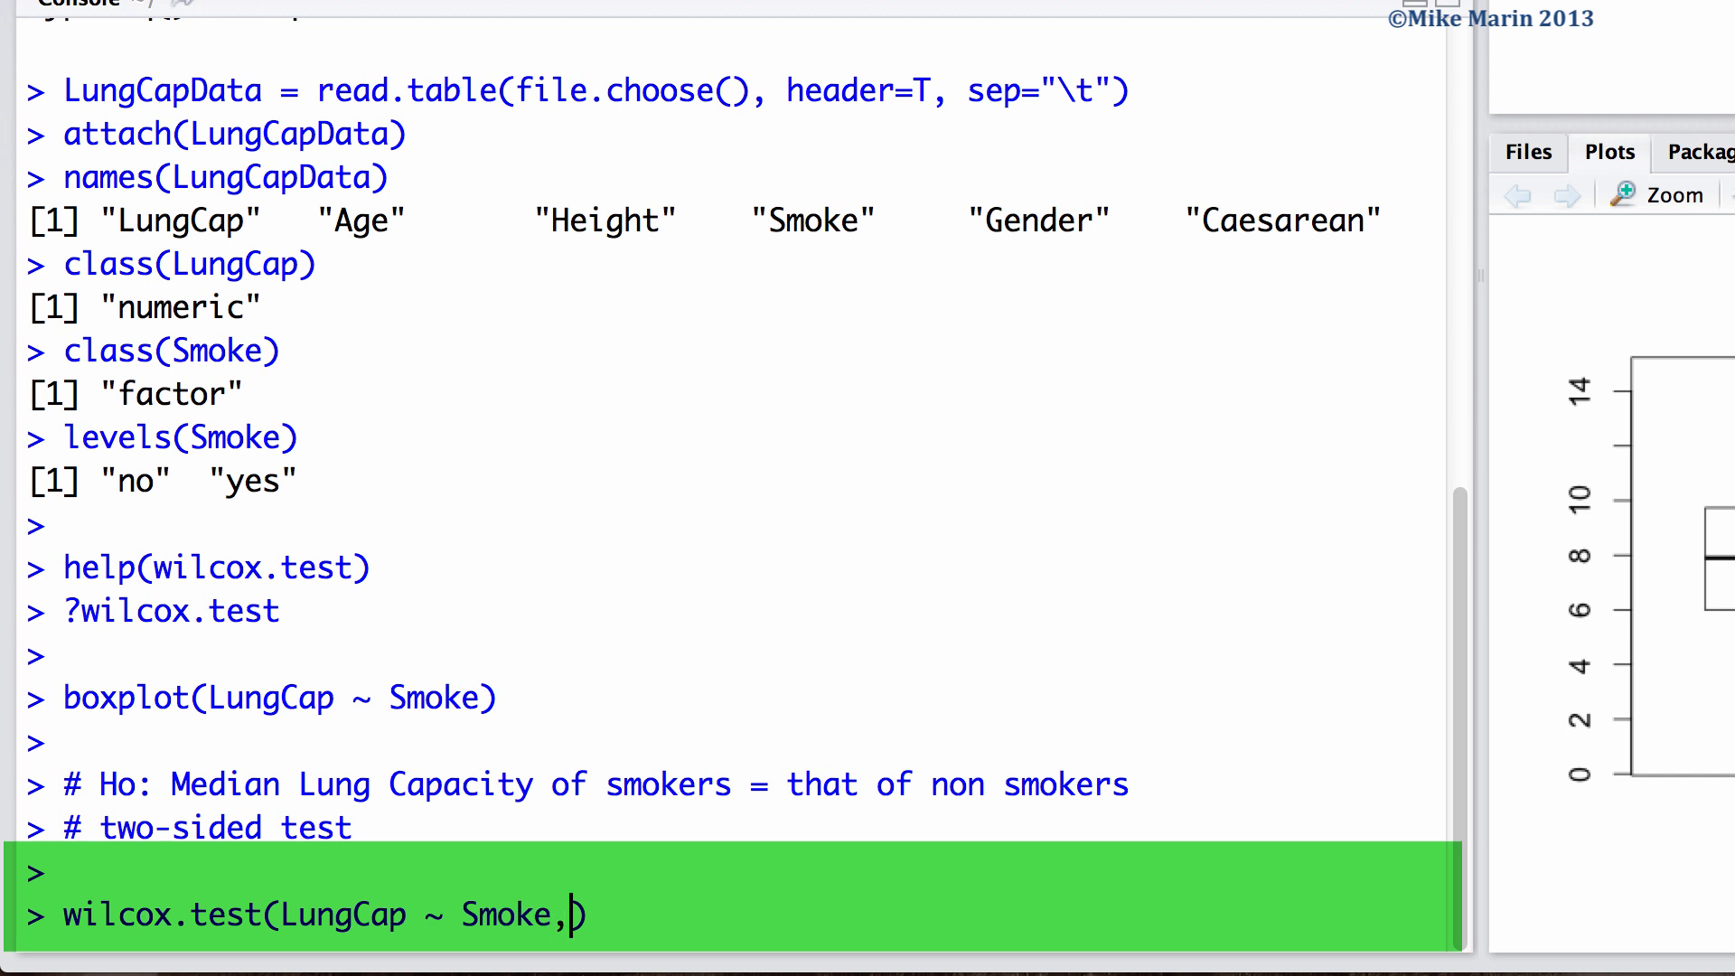
{"action": "type", "text": "mu="}
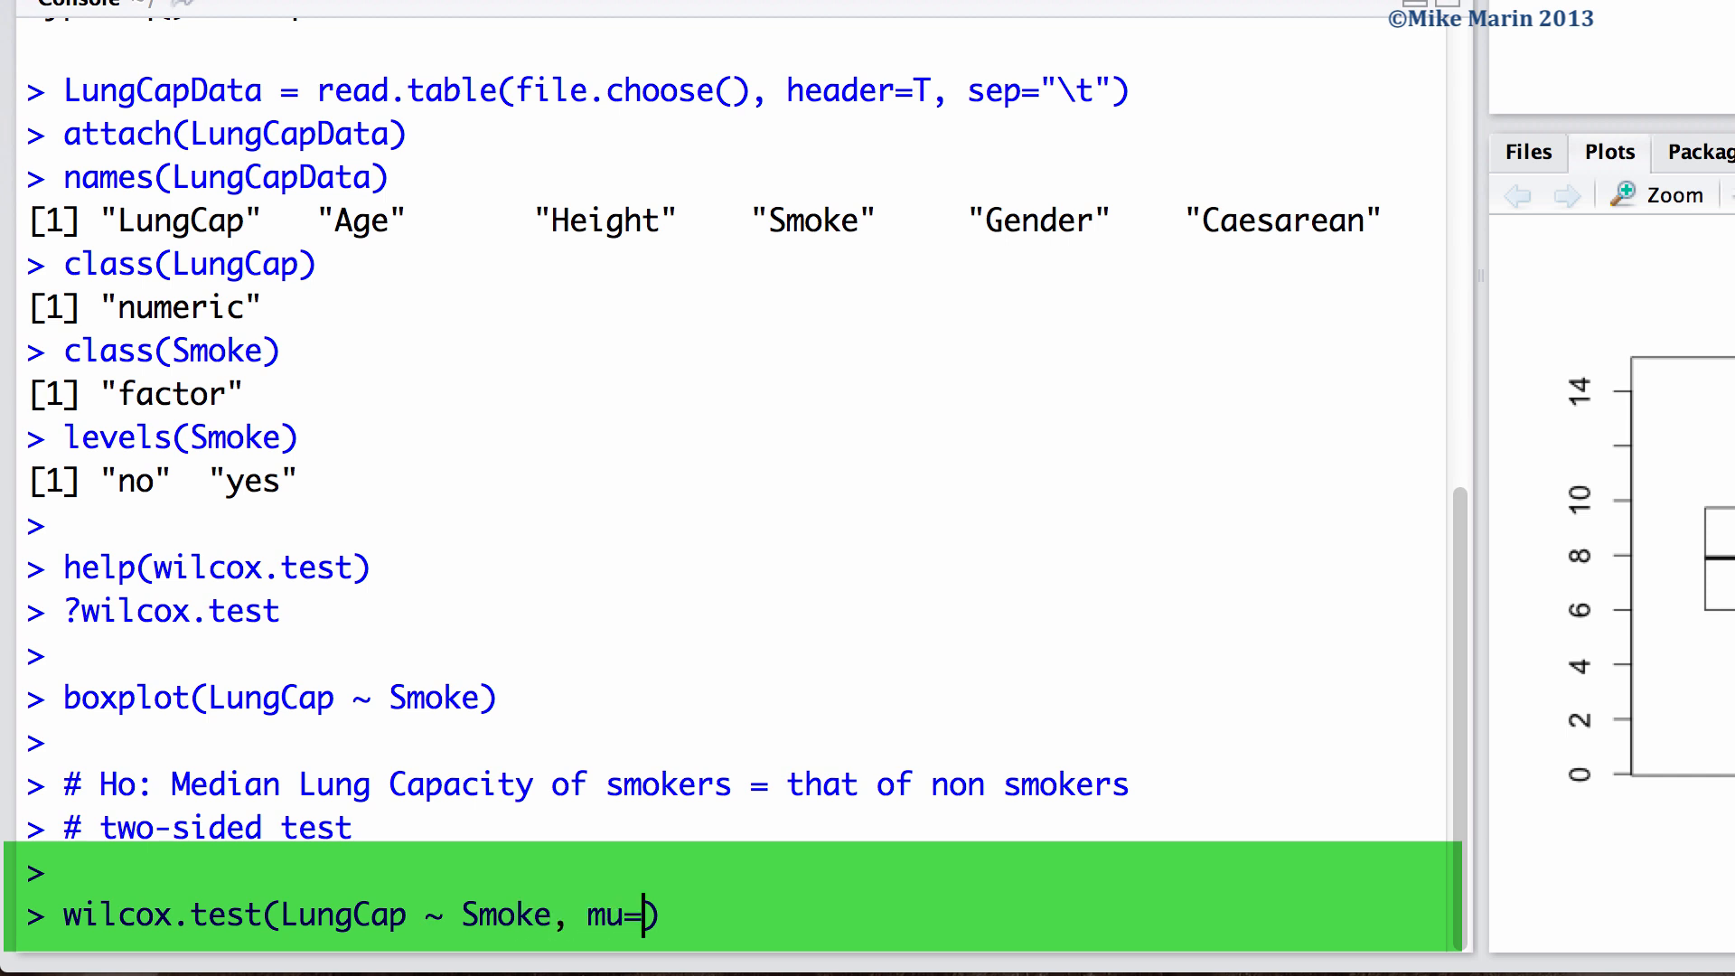
{"action": "type", "text": "0"}
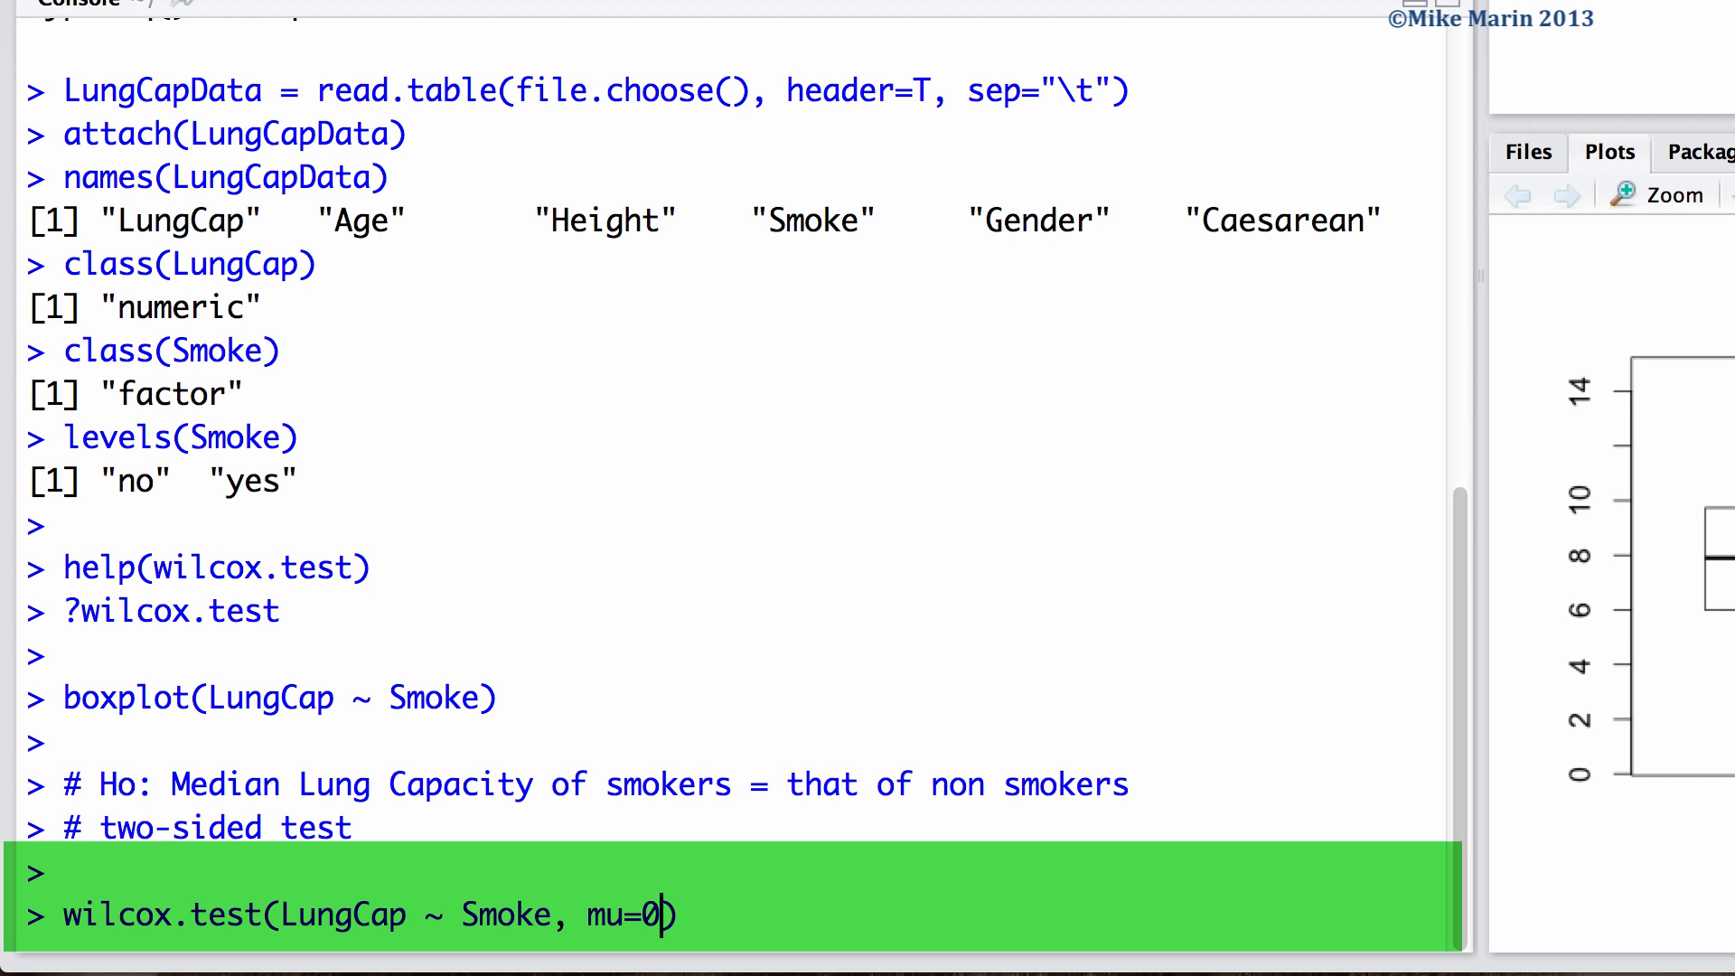
{"action": "type", "text": ", alt"}
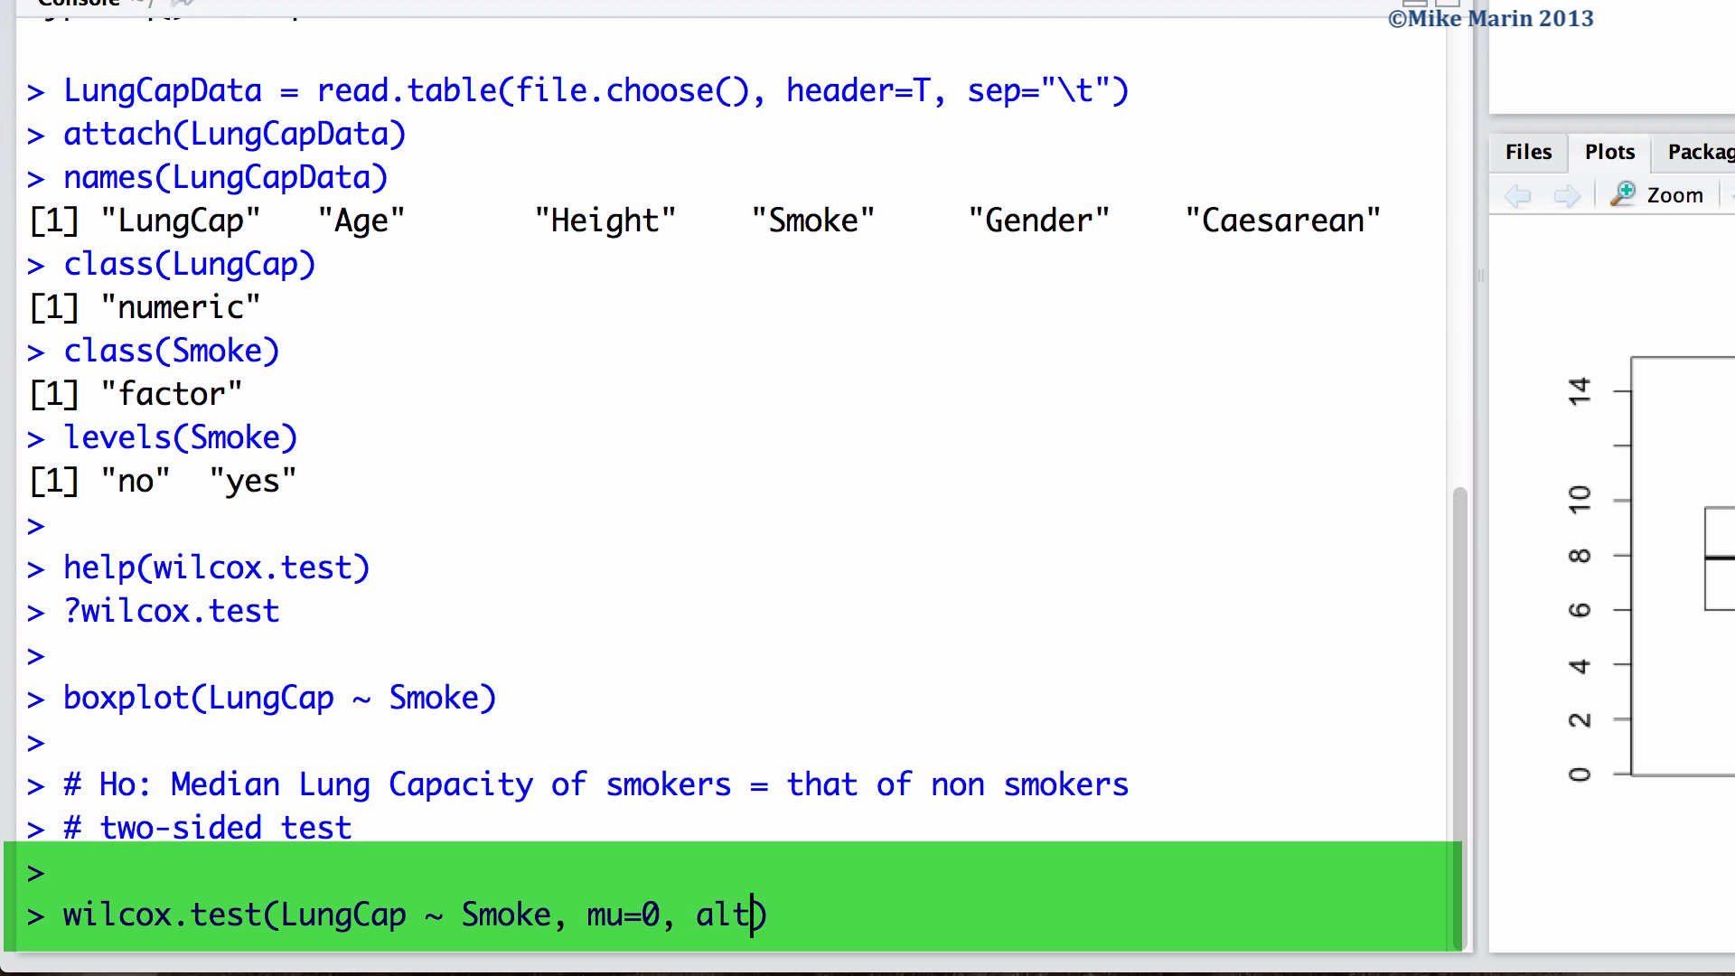
{"action": "type", "text": "=\"t\""}
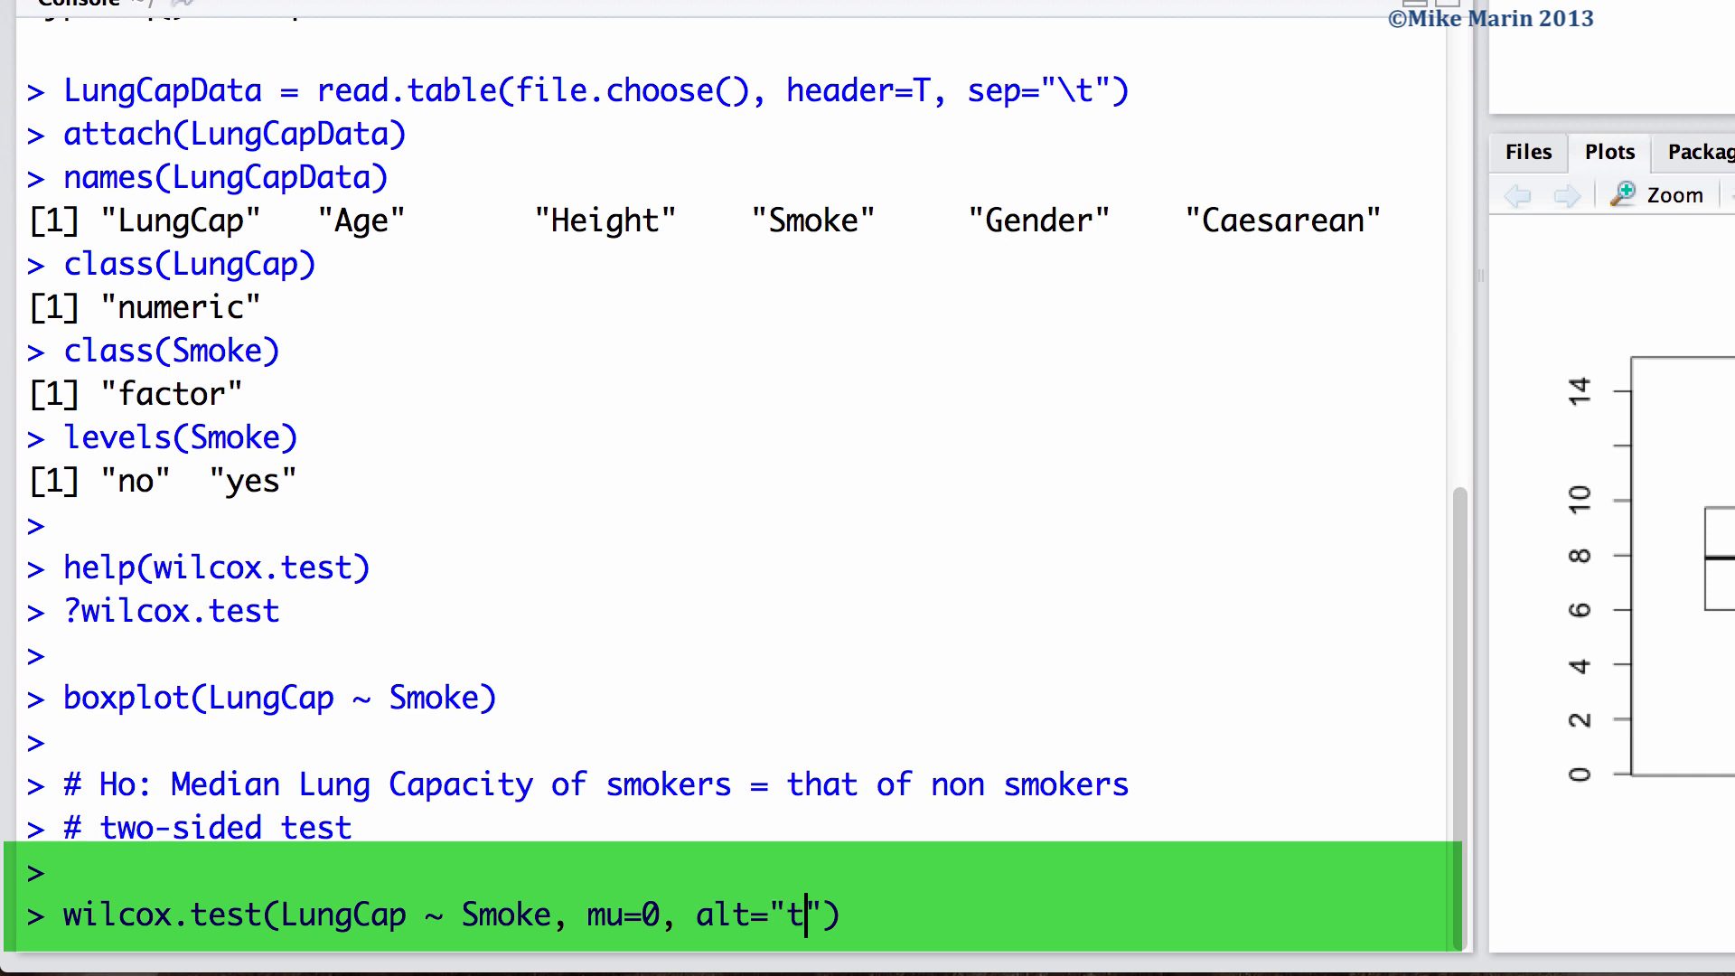
{"action": "type", "text": "wo.sided"}
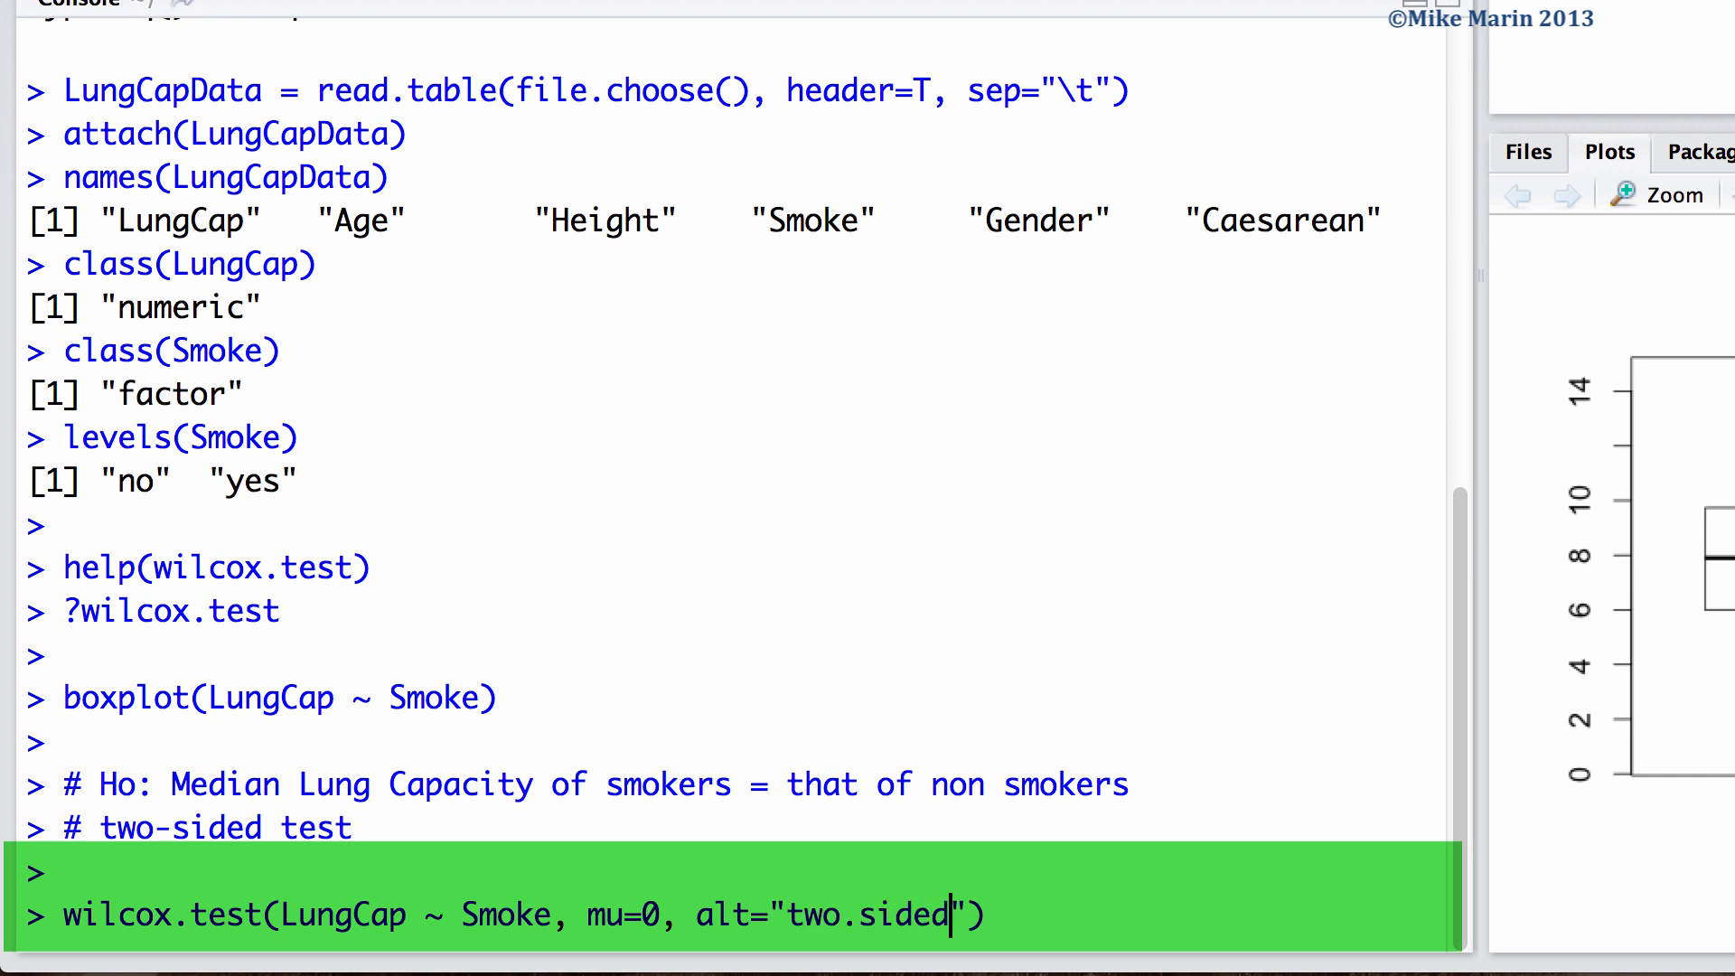
Complete with conf.int=T, conf.level=0.95, paired=F, exact=T, correct=T and run it.
{"action": "type", "text": ", co"}
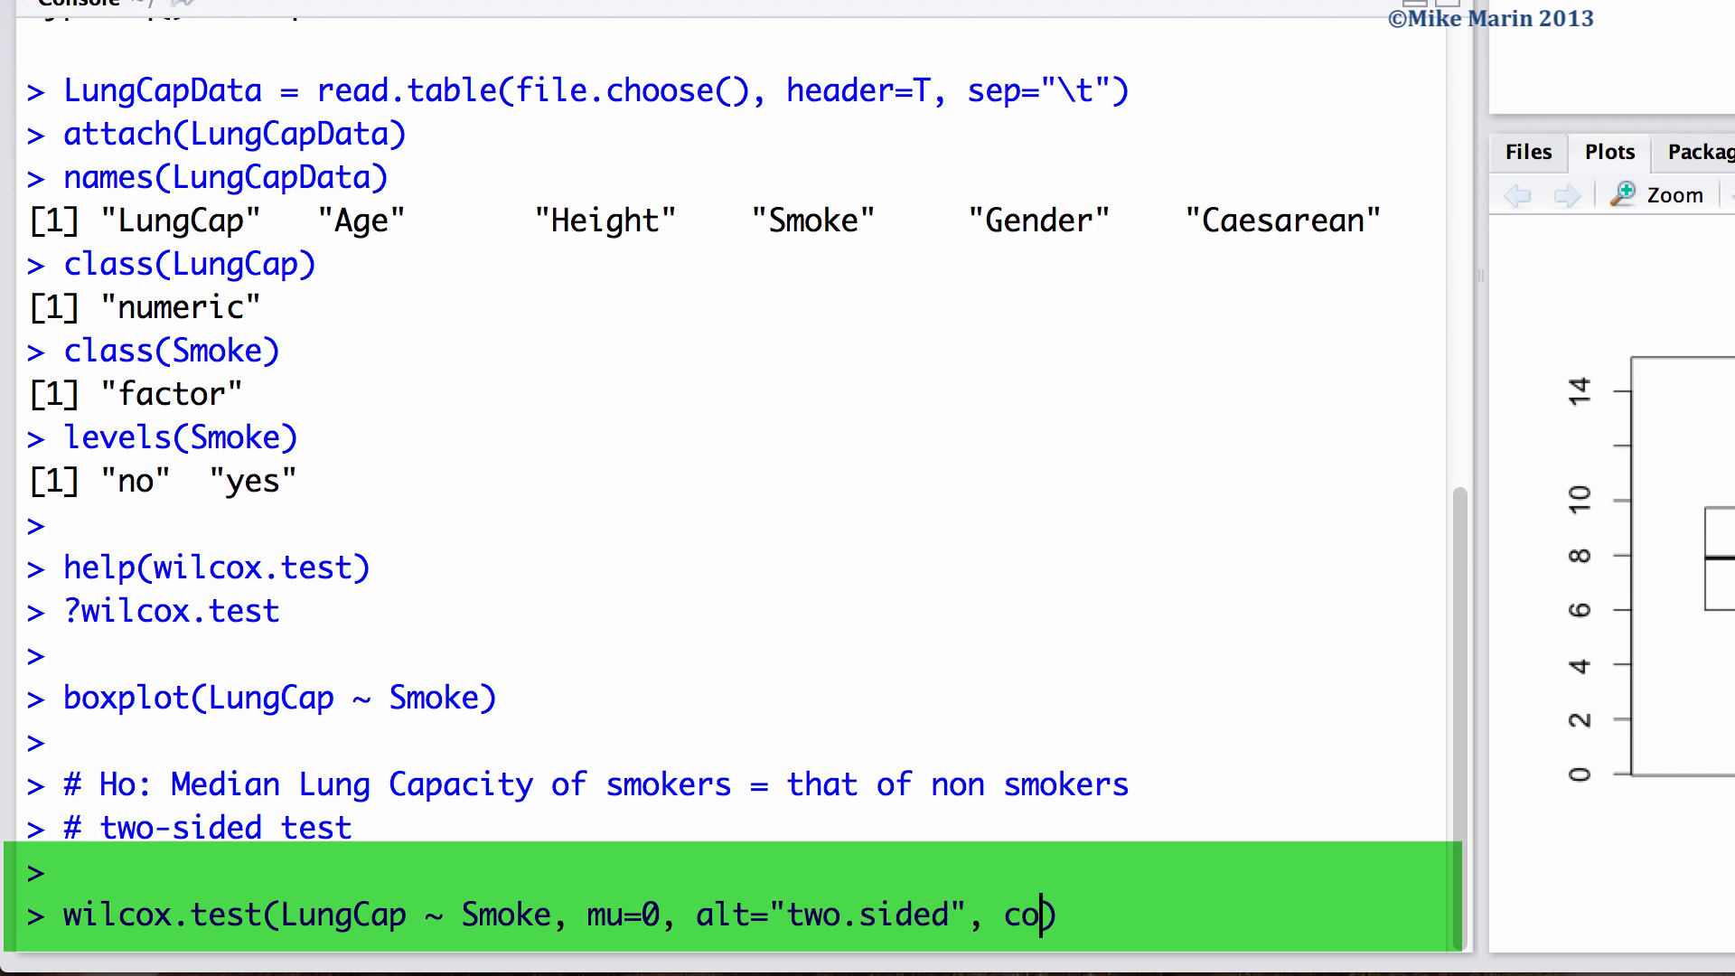
{"action": "type", "text": "nf.int"}
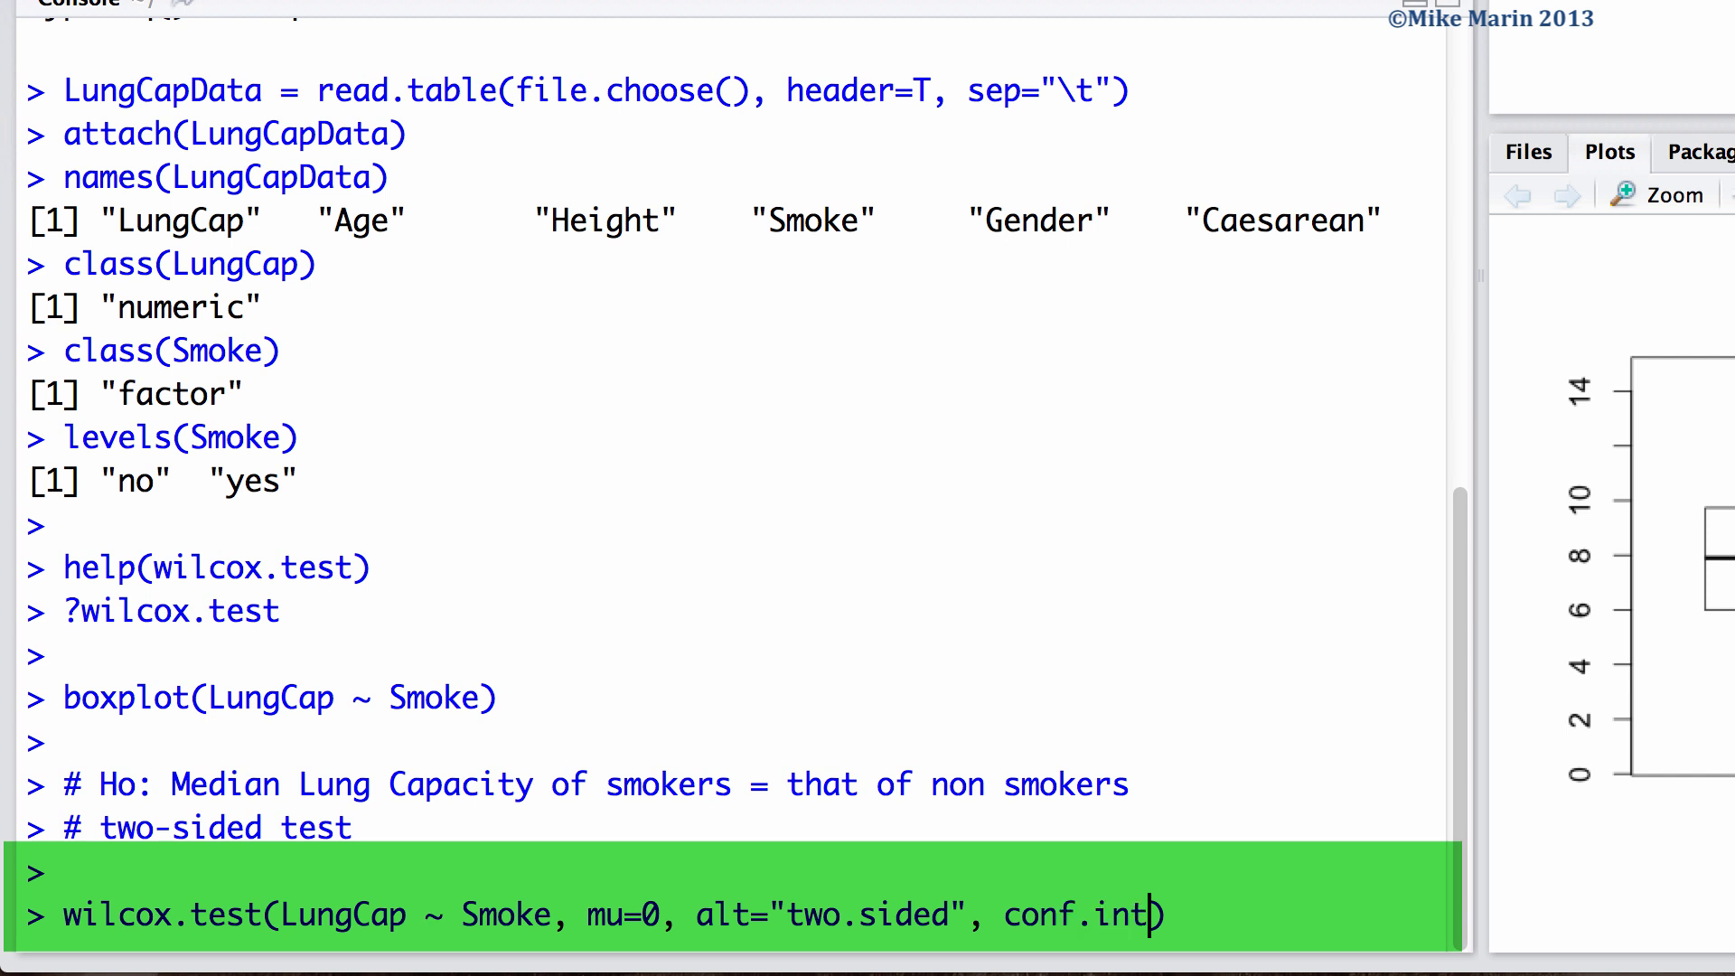
{"action": "type", "text": "=T, conf.le"}
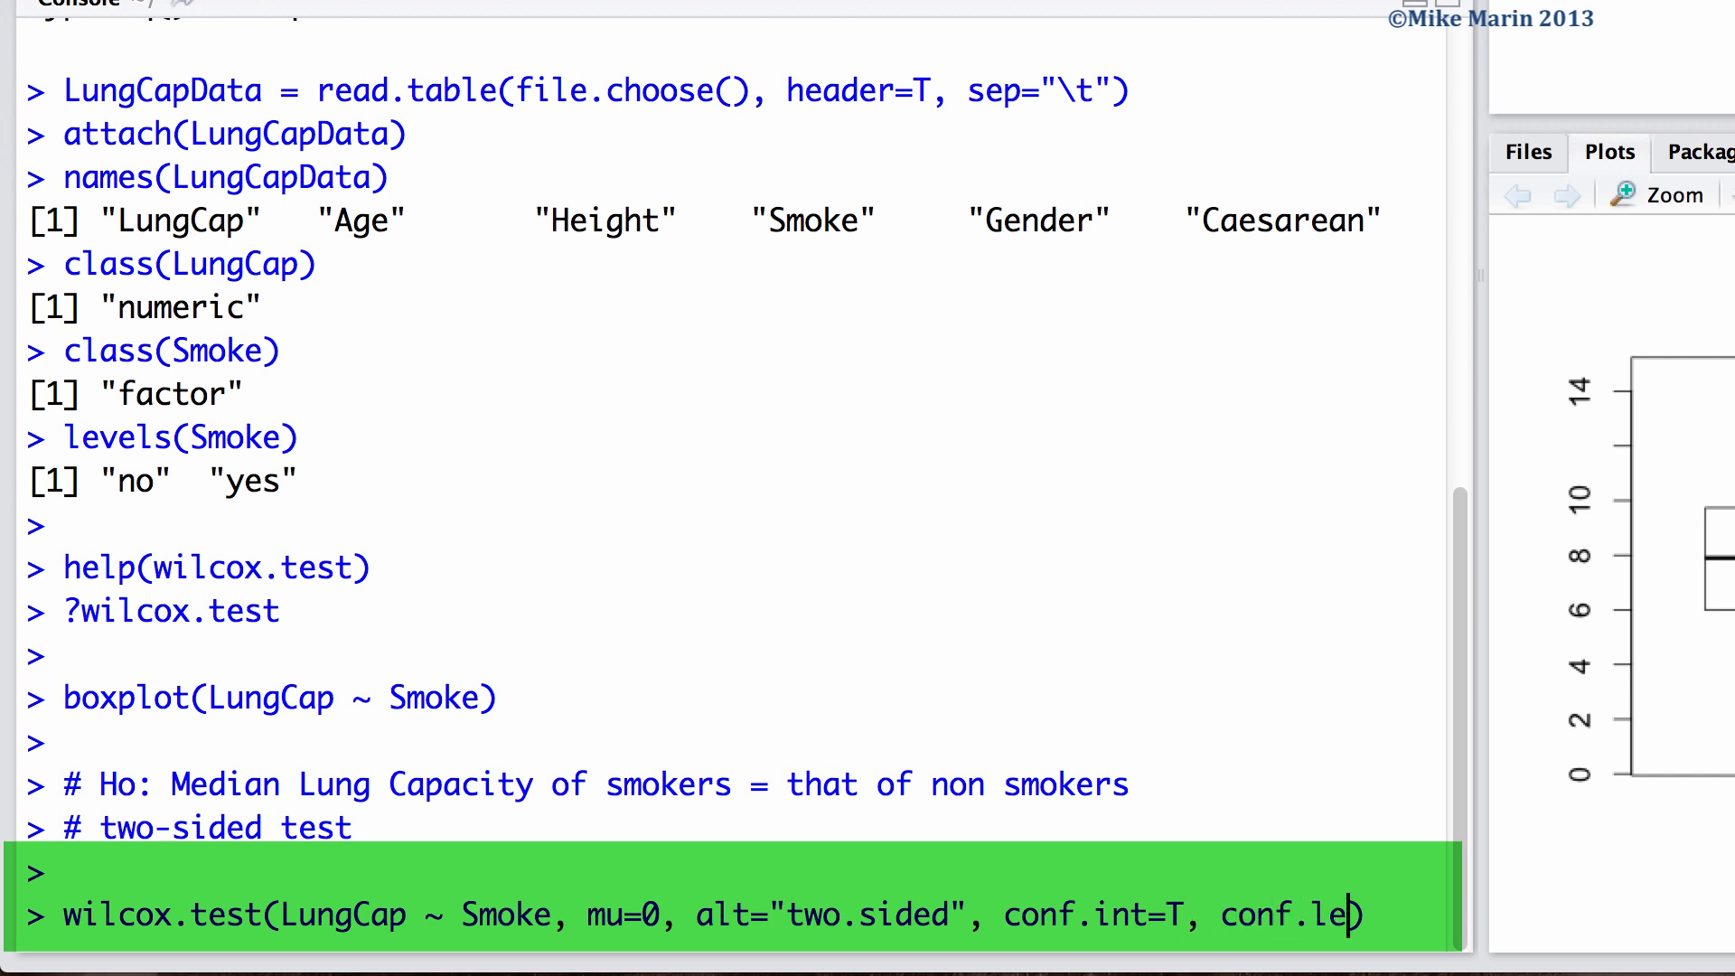
{"action": "type", "text": "vel=0.95, pa"}
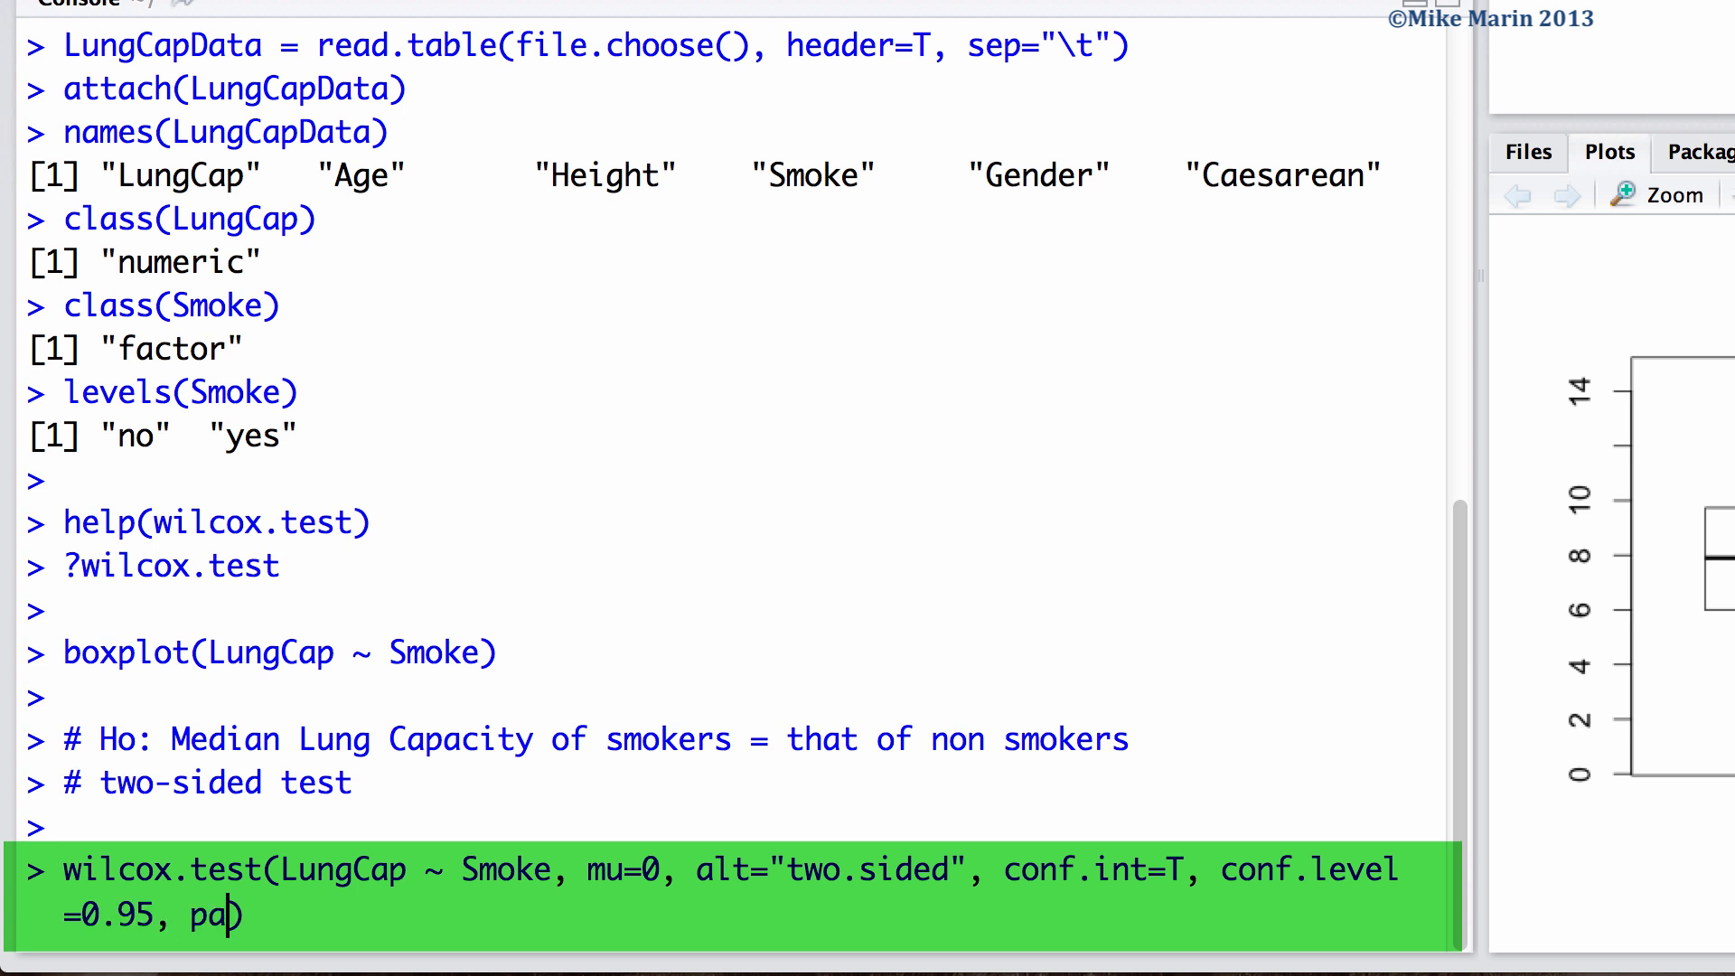
{"action": "type", "text": "ired=F"}
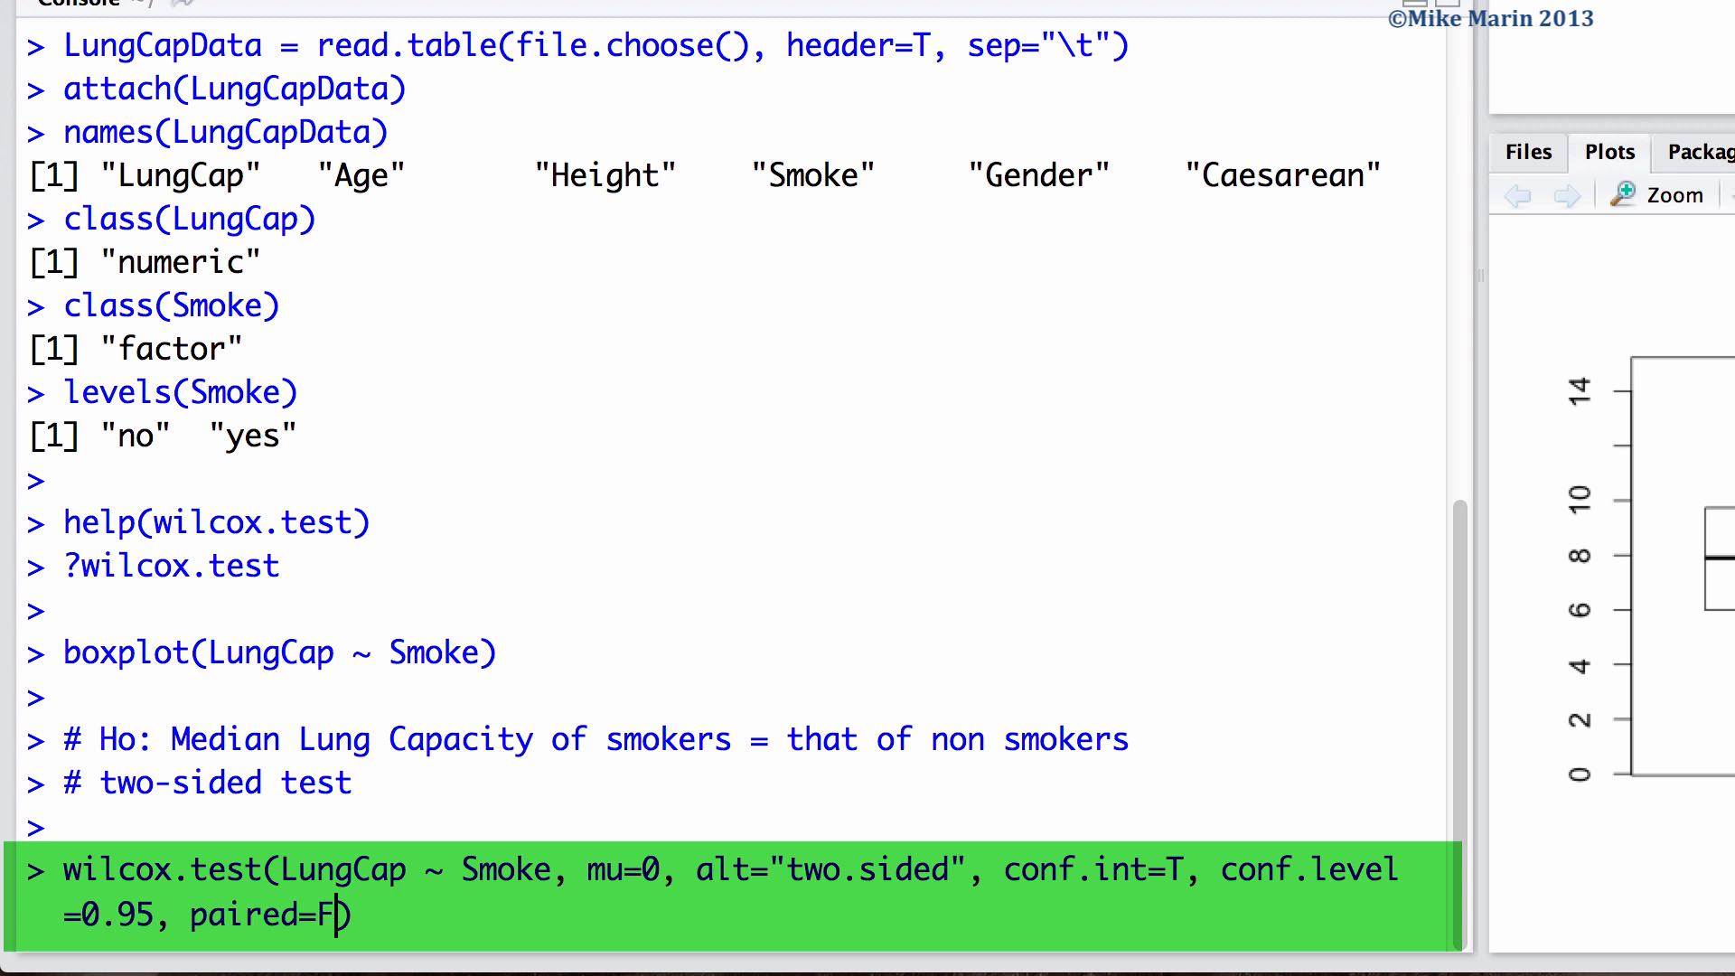
{"action": "type", "text": "A"}
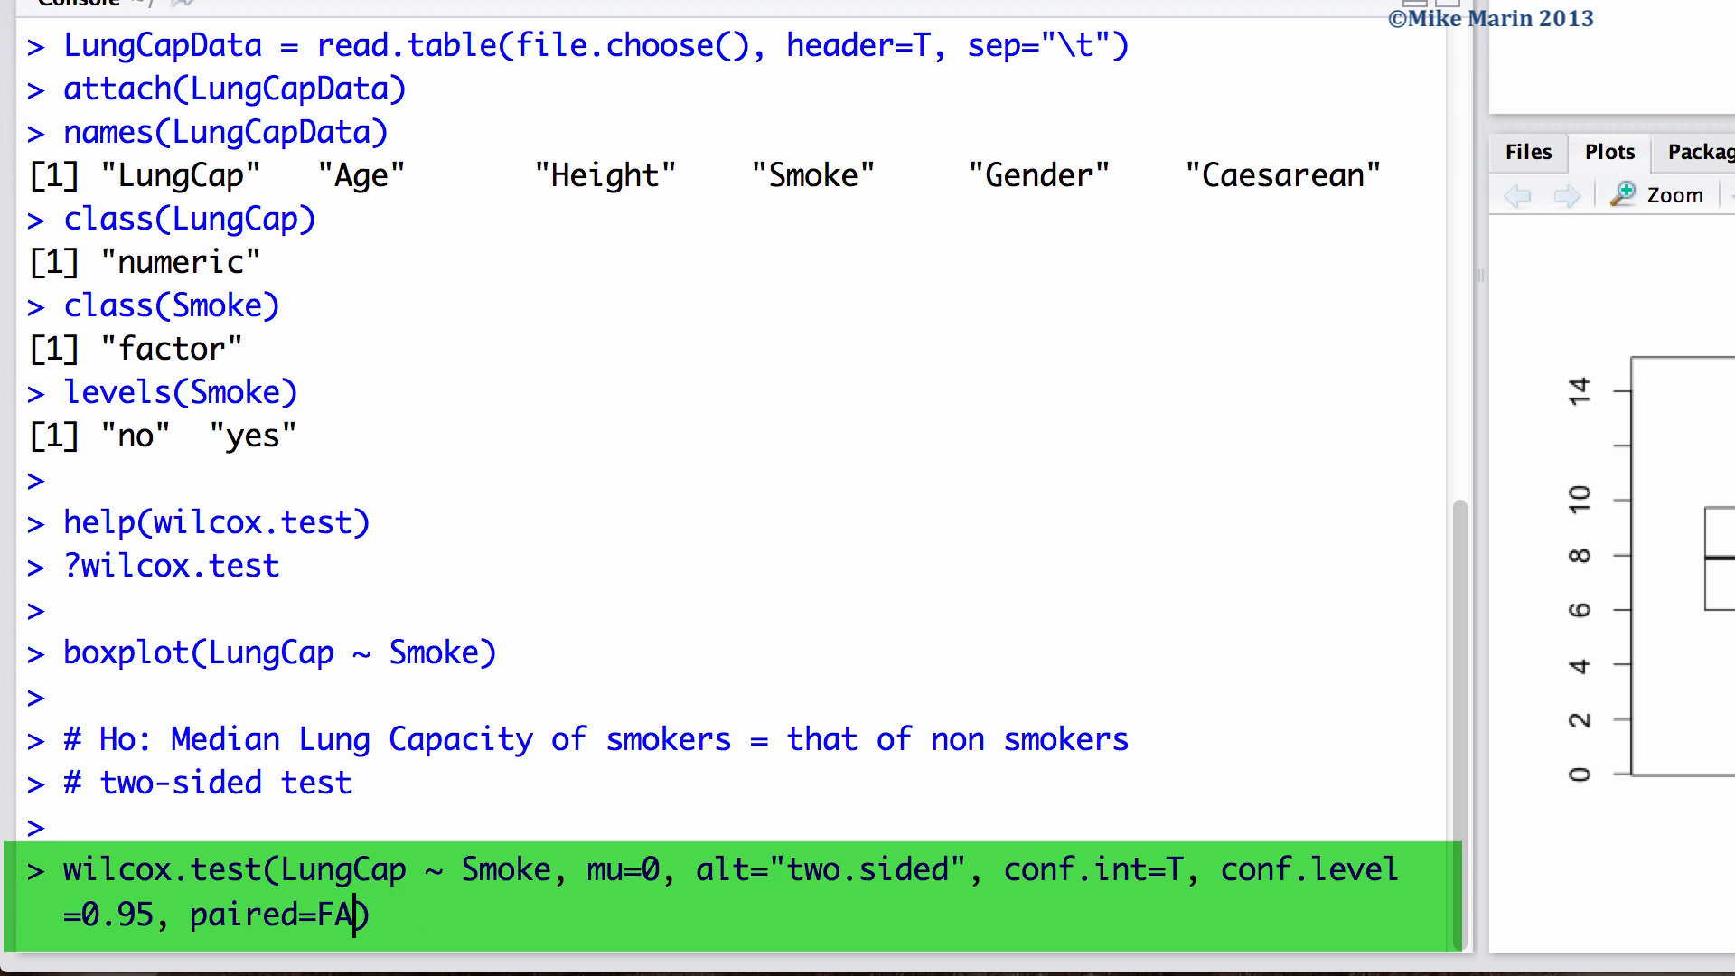
{"action": "key", "text": "Backspace"}
{"action": "type", "text": ", exac"}
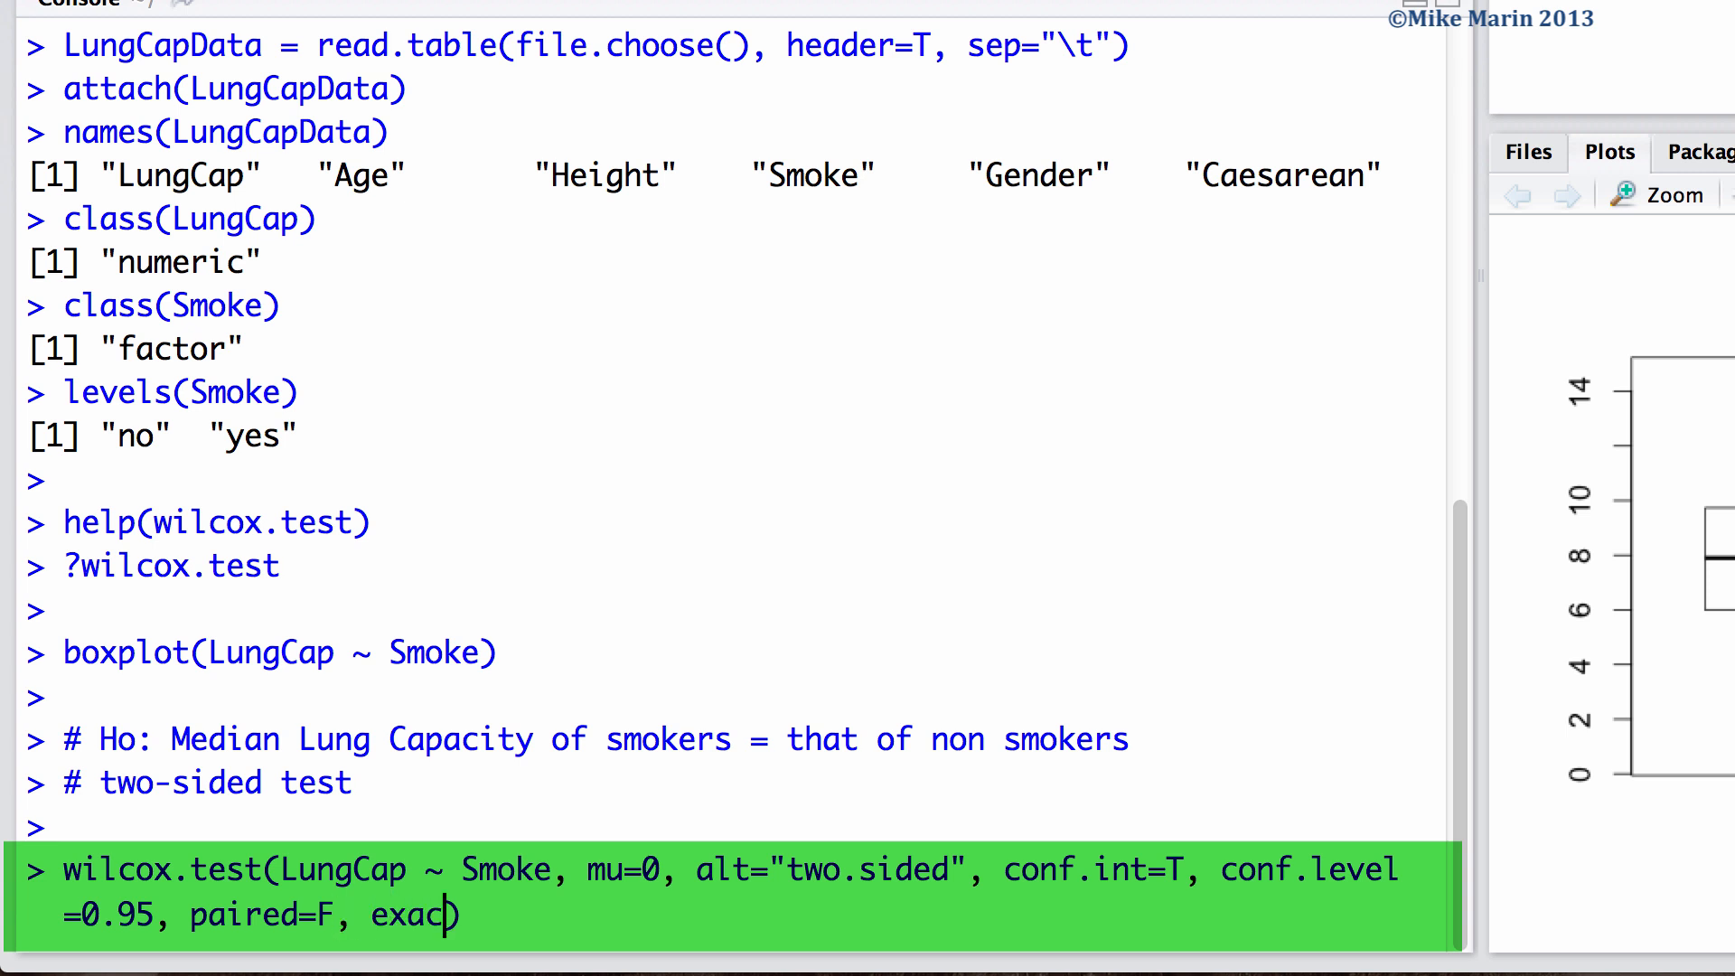
{"action": "type", "text": "=T)"}
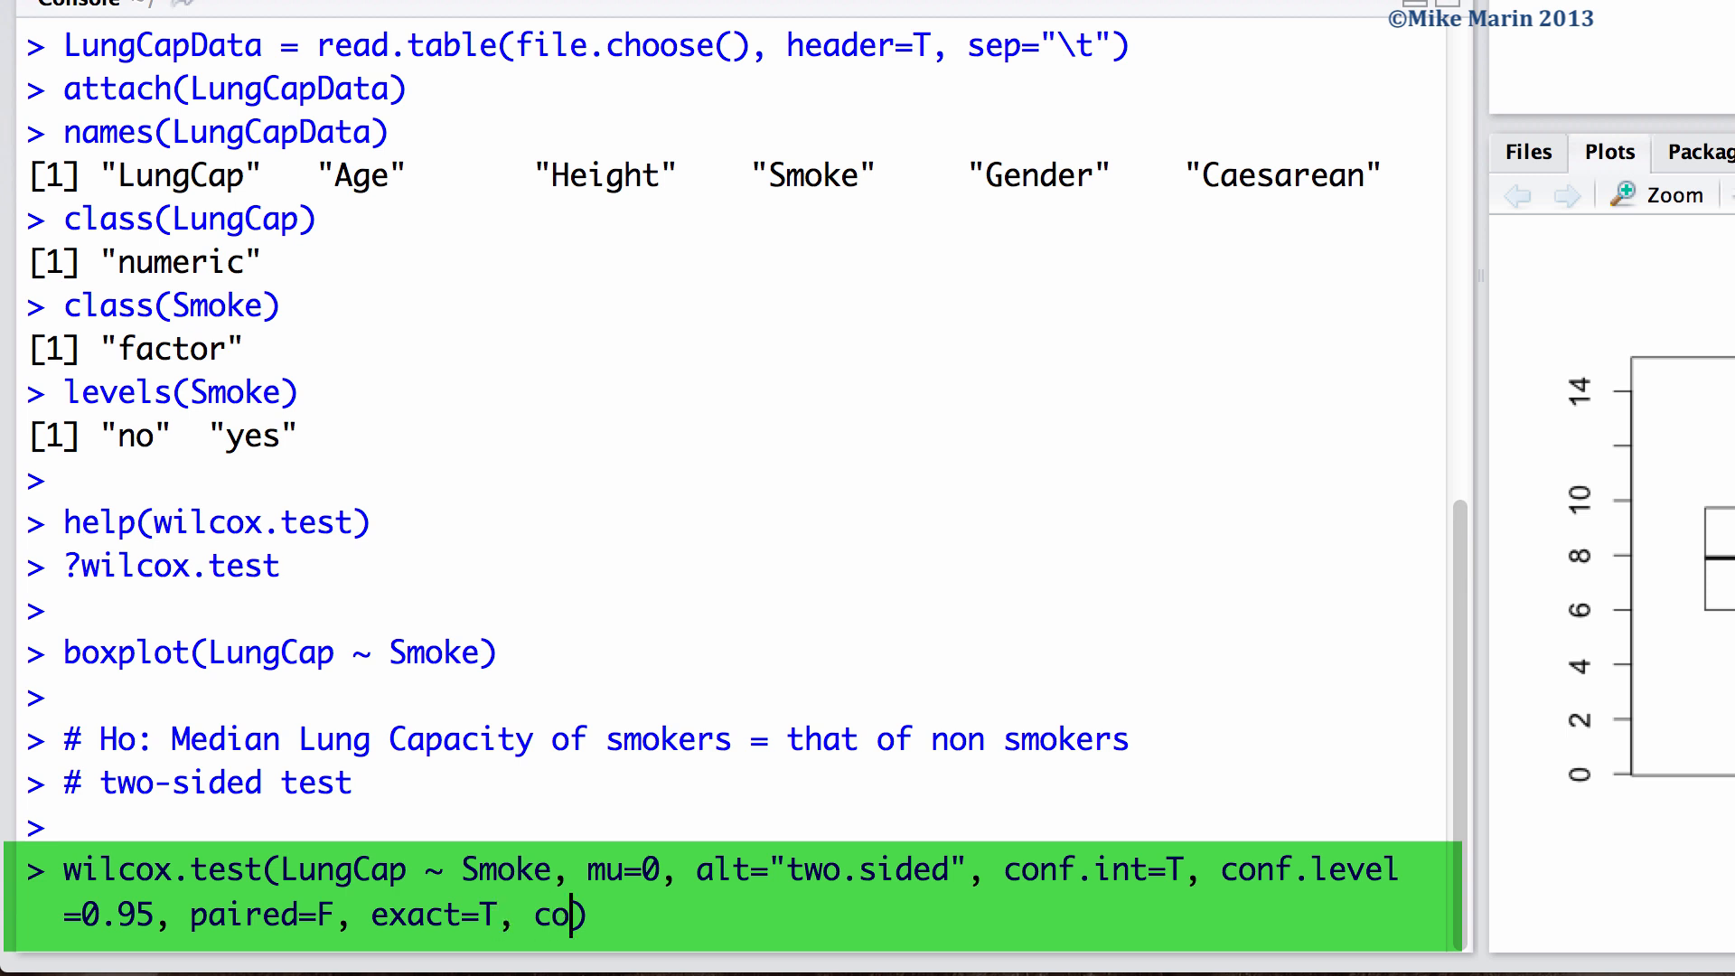
{"action": "type", "text": "rrect="}
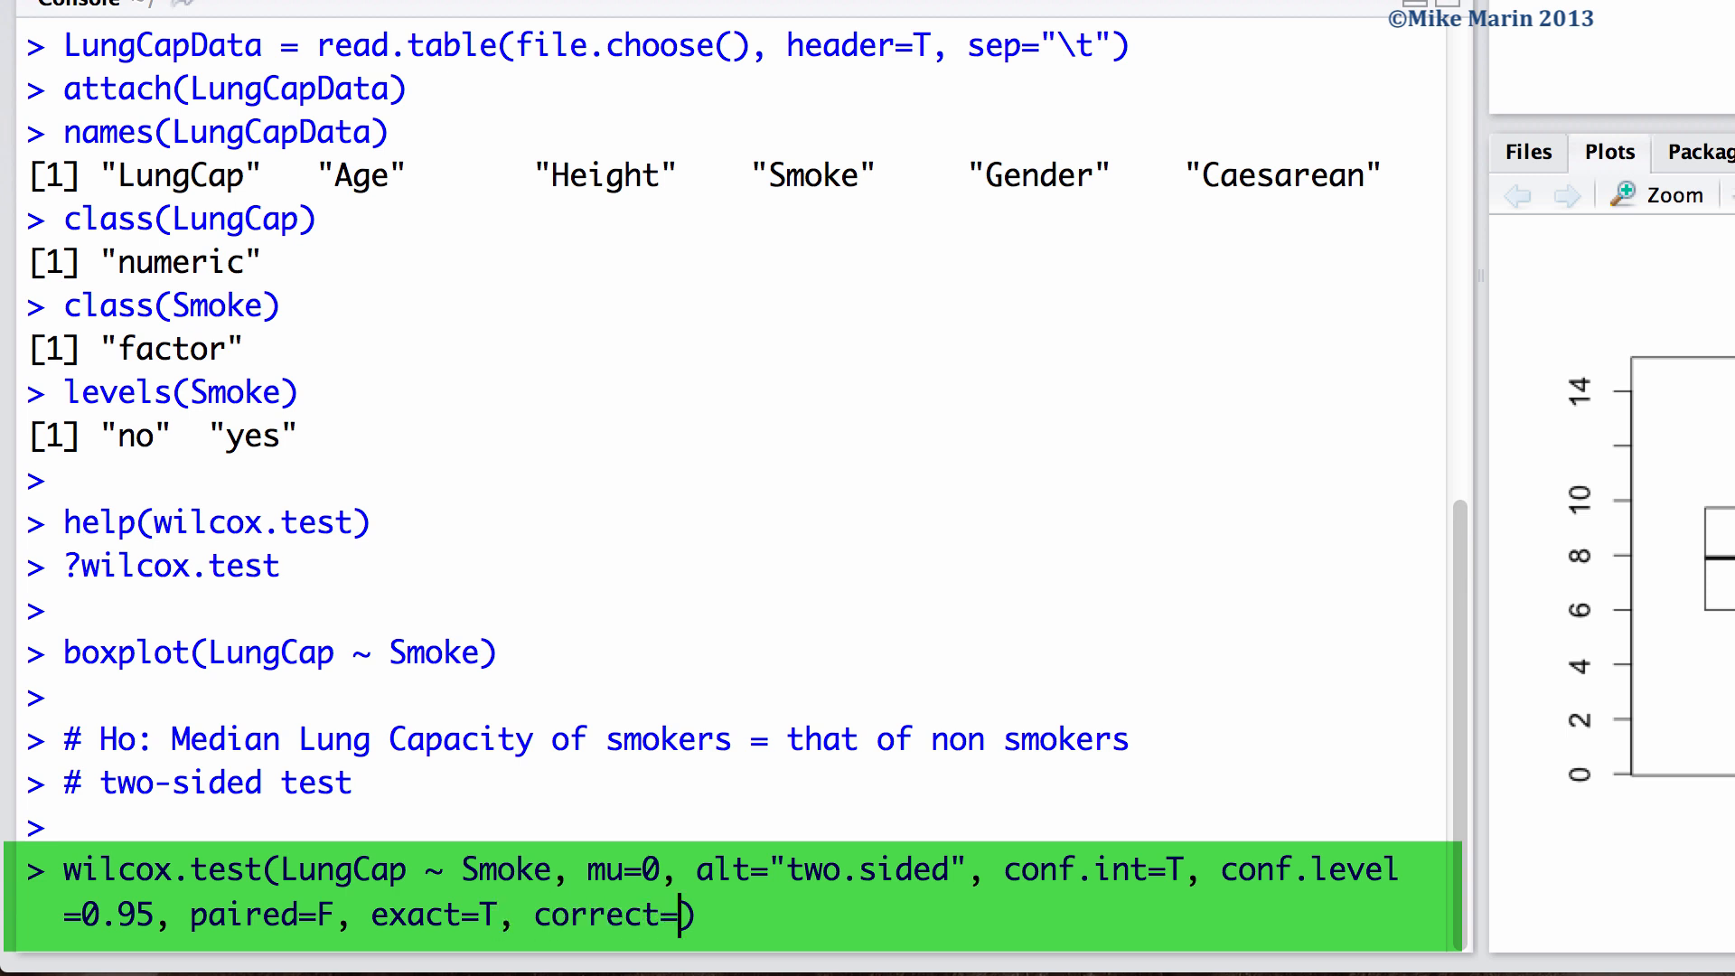
{"action": "type", "text": "T"}
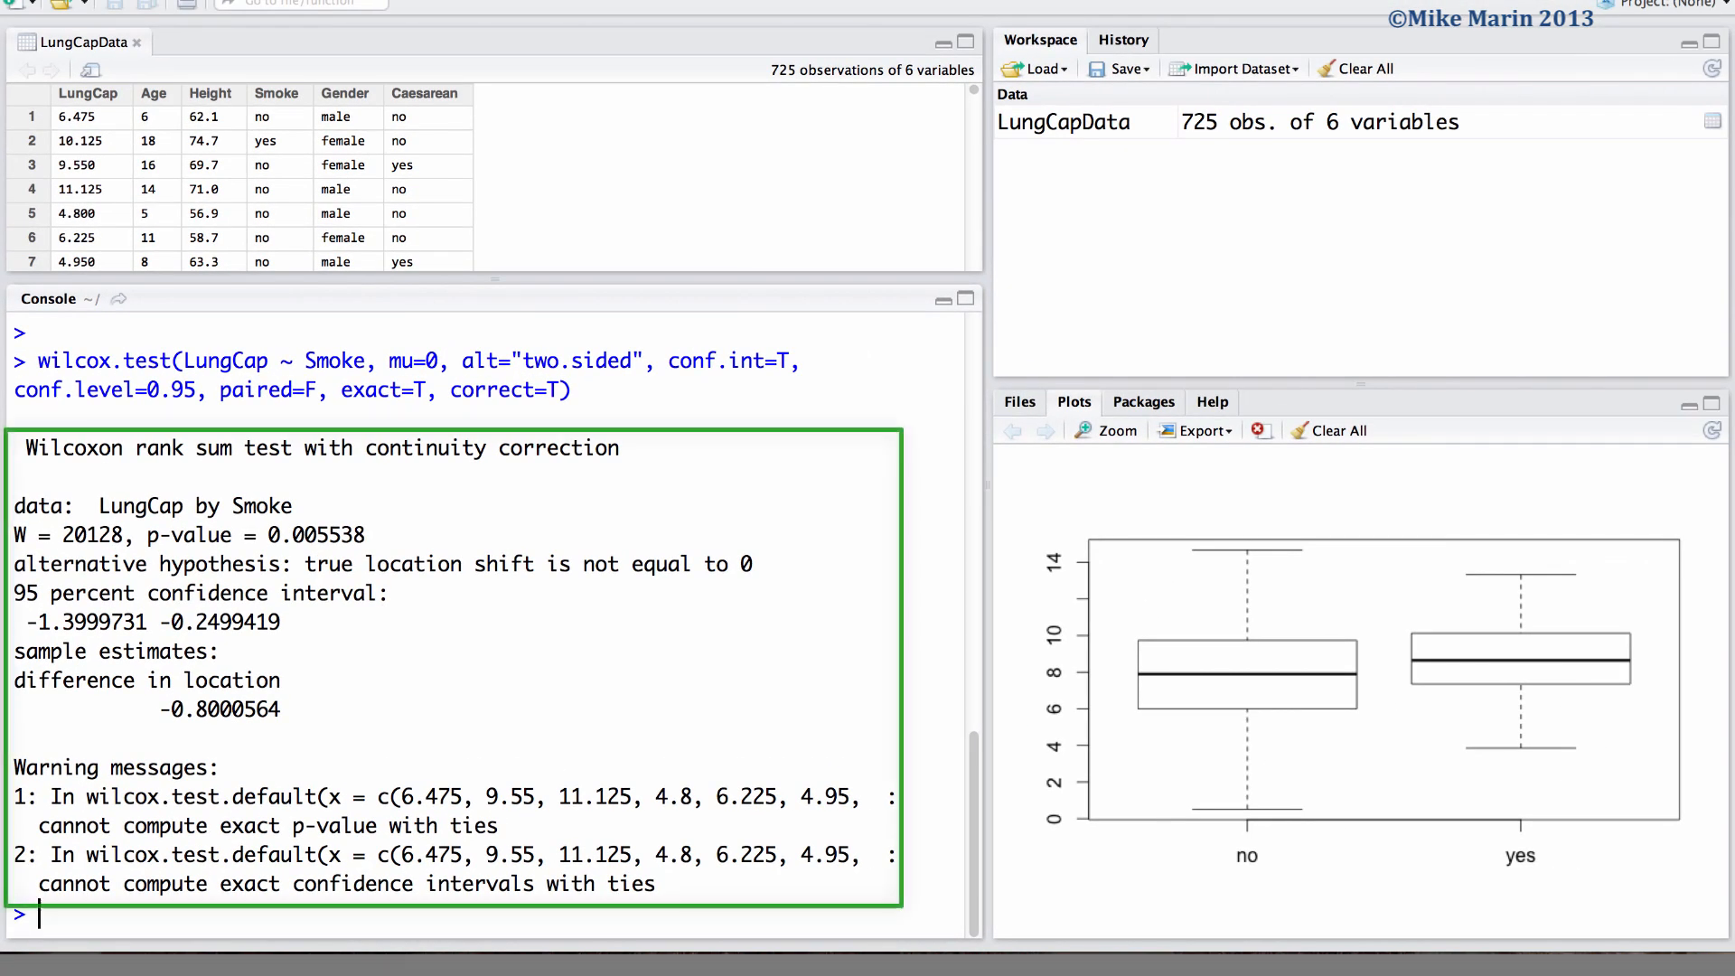
Rerun the Wilcoxon test with exact=F to drop the tie warnings.
{"action": "double_click", "coordinate": [73, 535]}
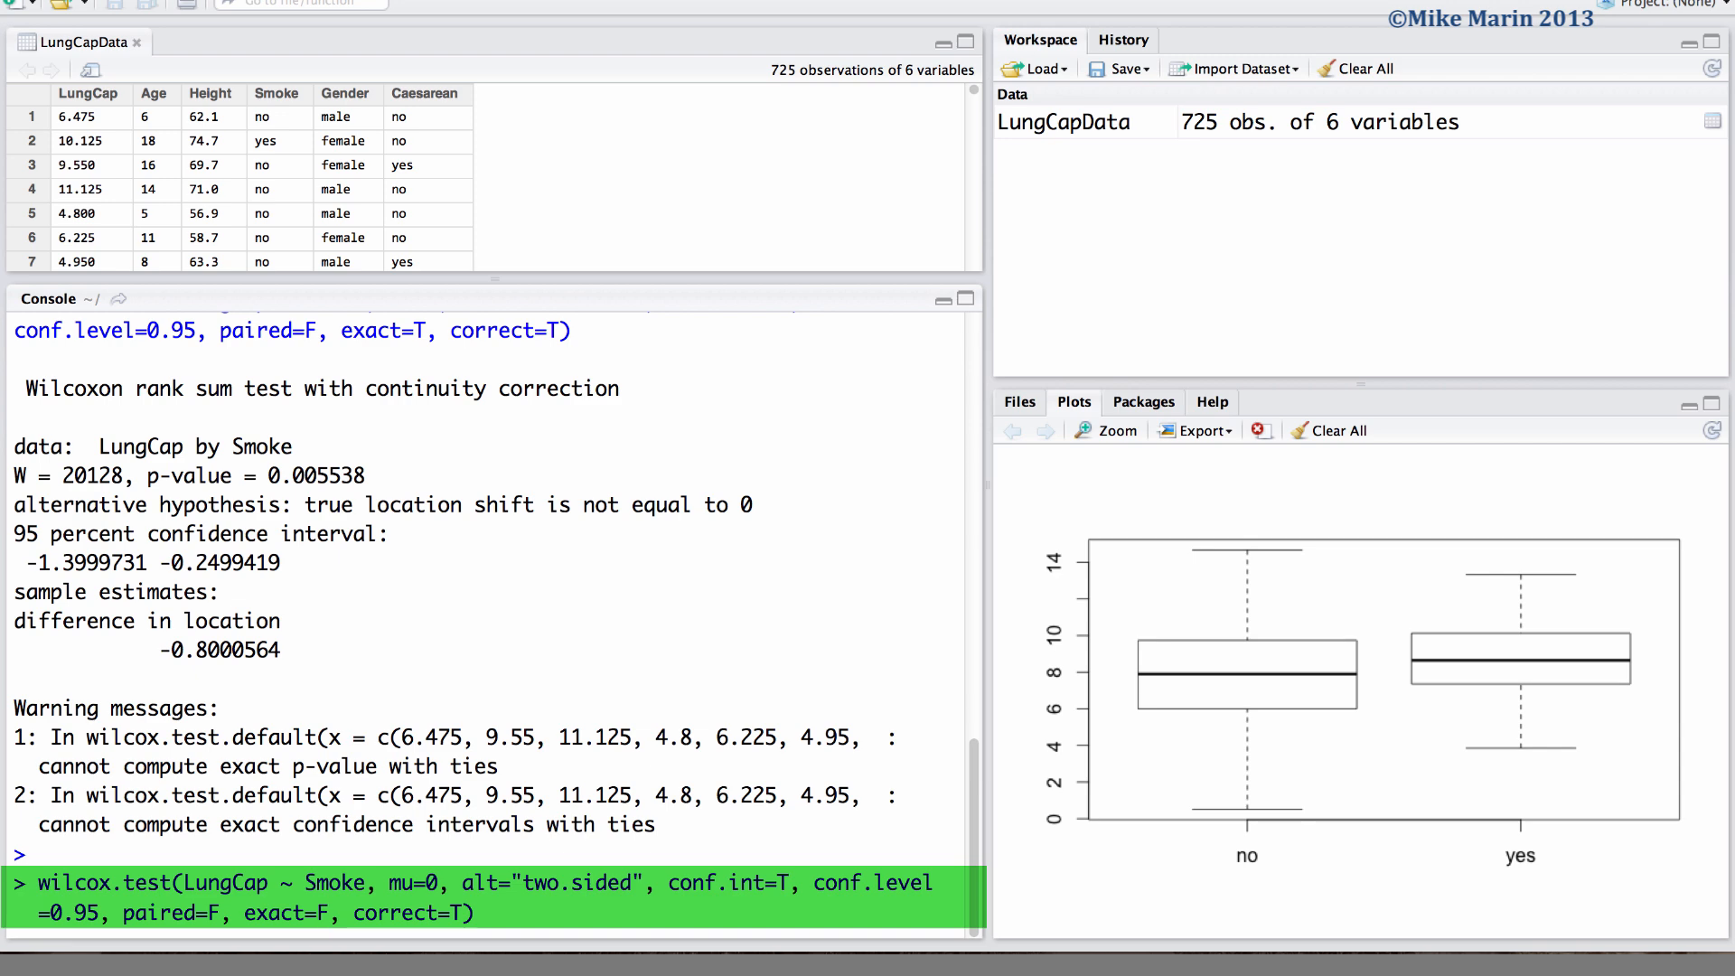
{"action": "key", "text": "Return"}
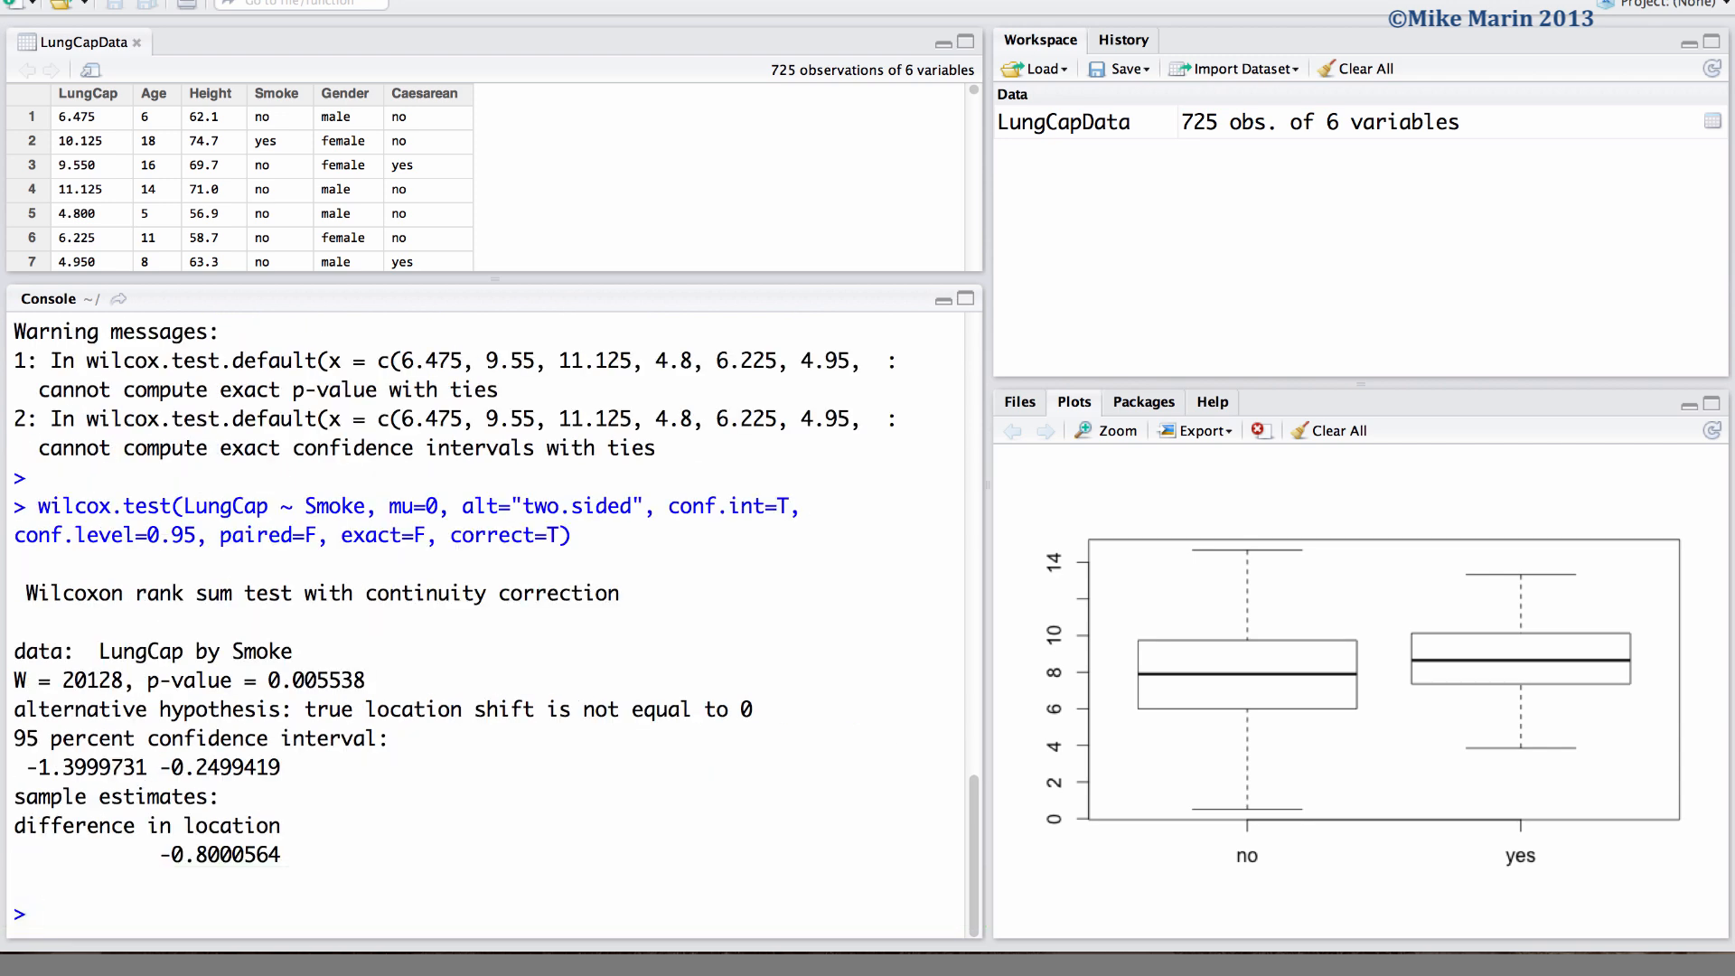